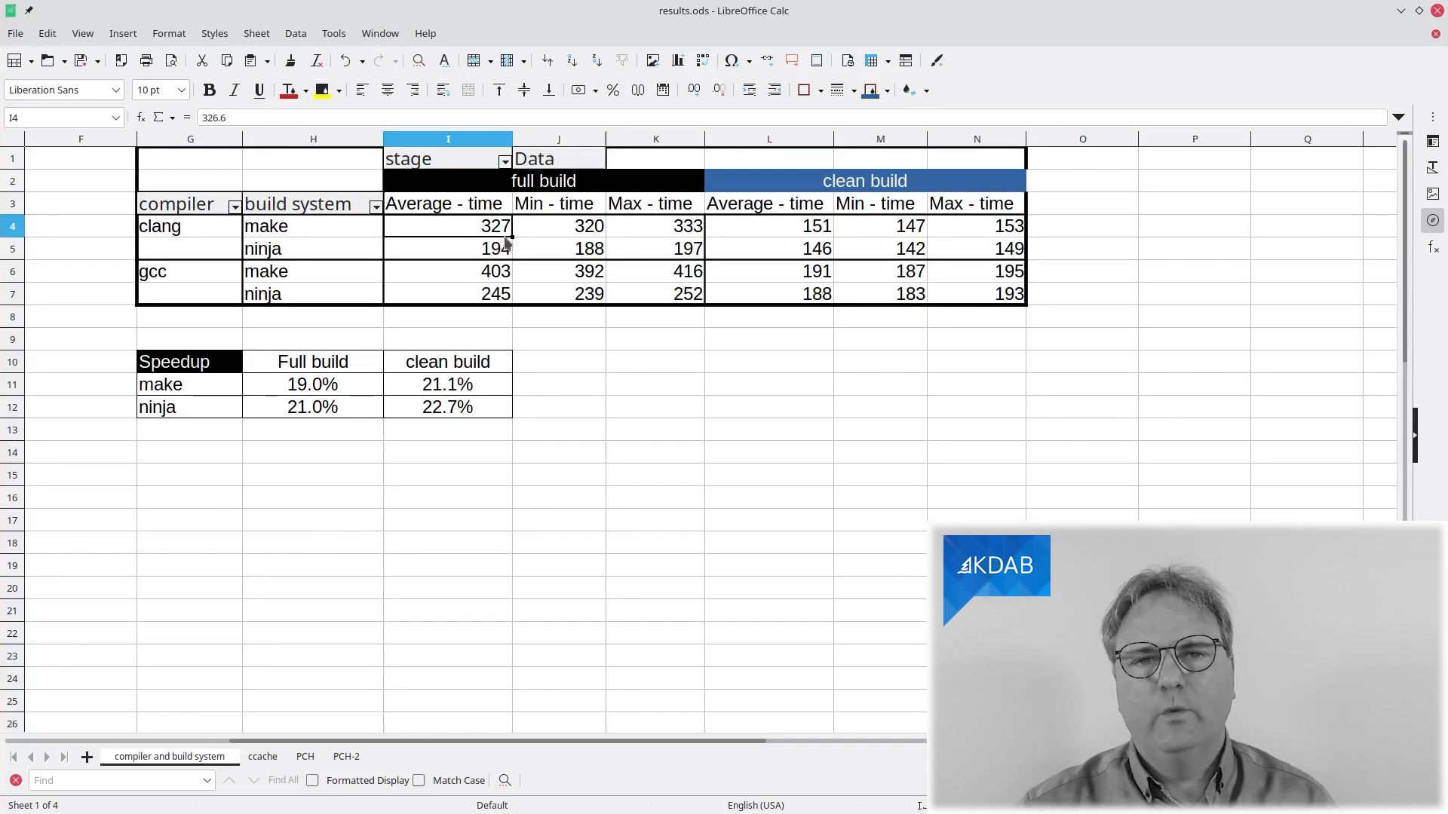
mouse_move(695, 182)
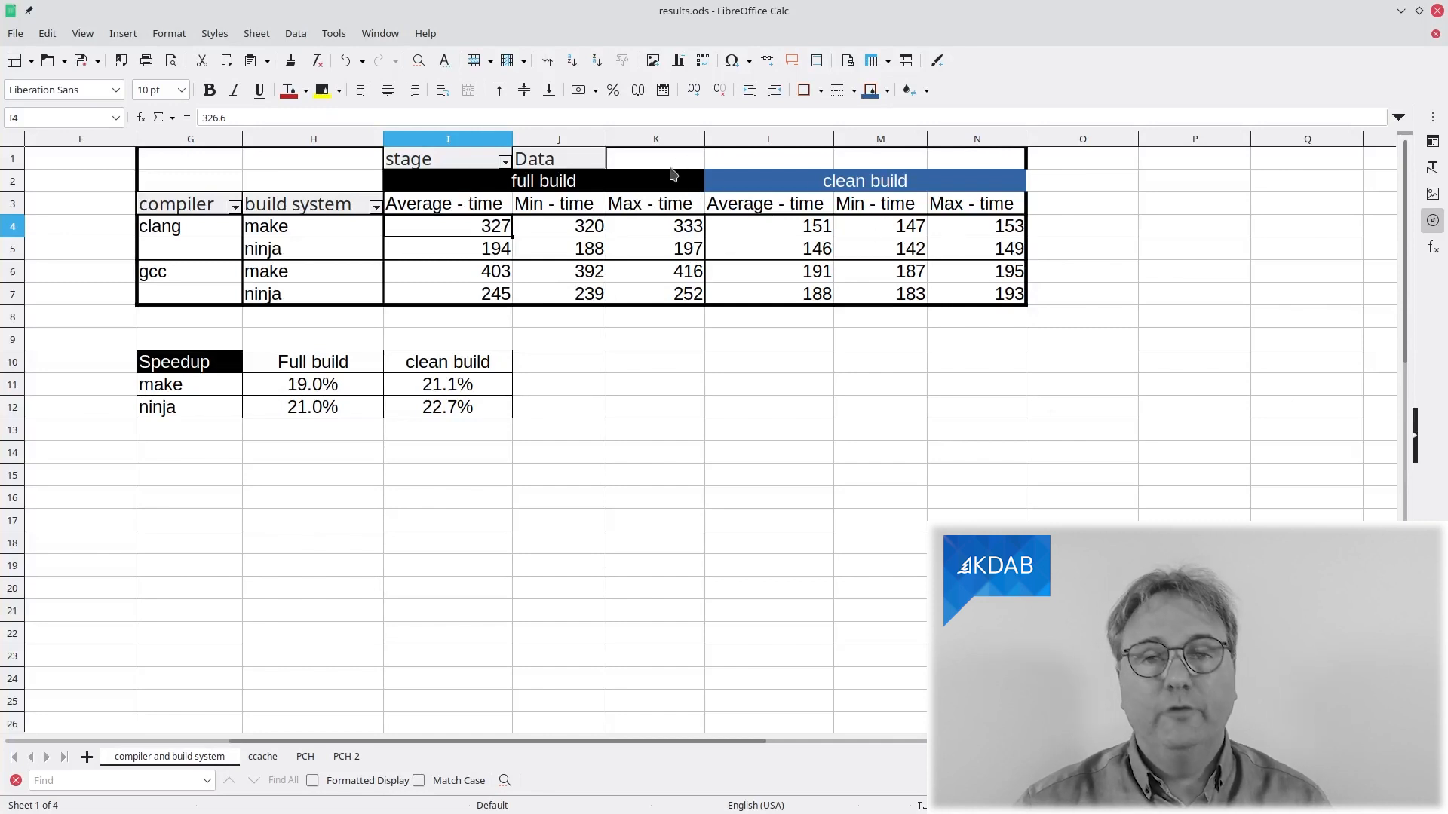
mouse_move(647, 184)
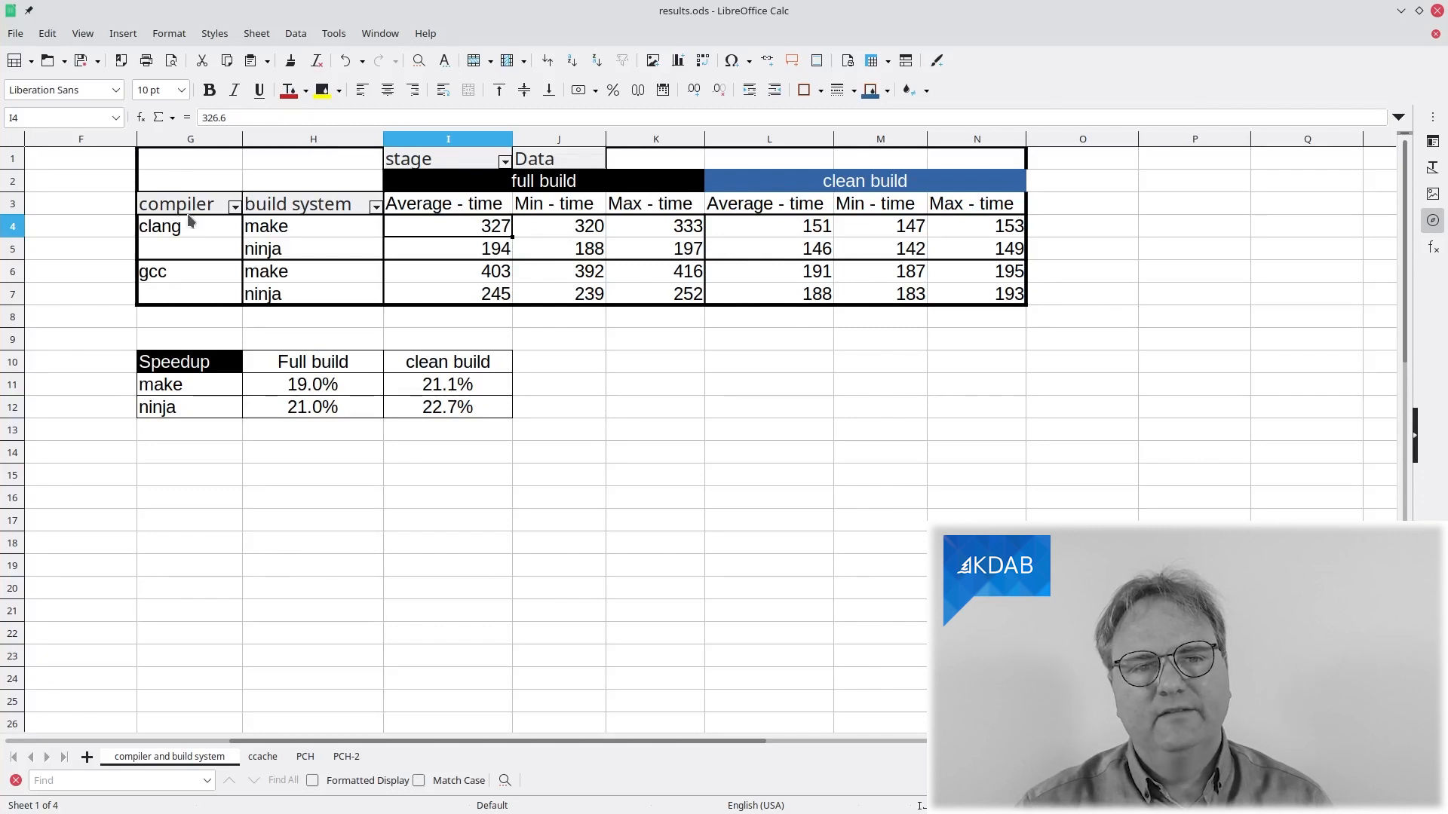
mouse_move(286, 256)
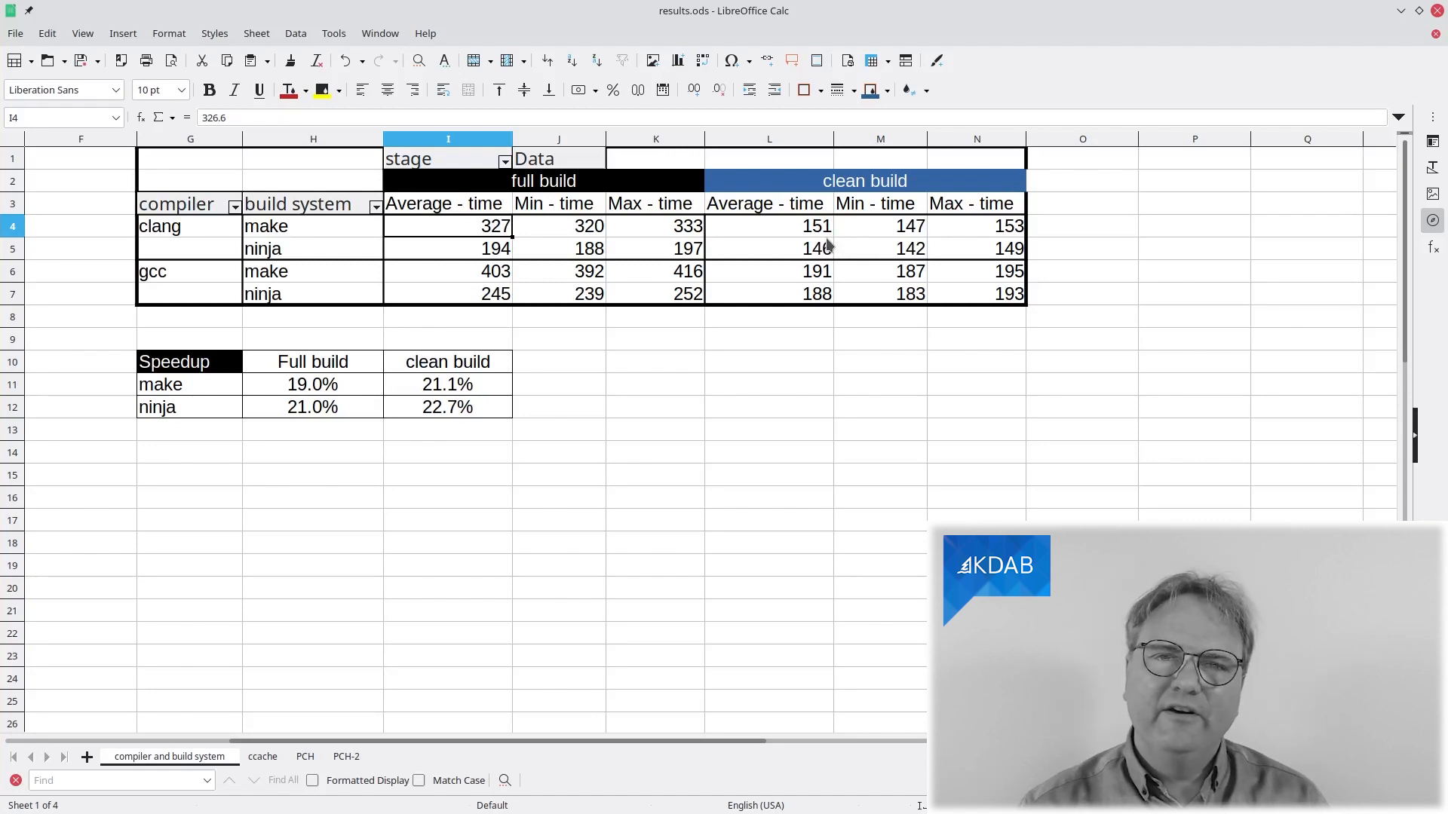
mouse_move(471, 249)
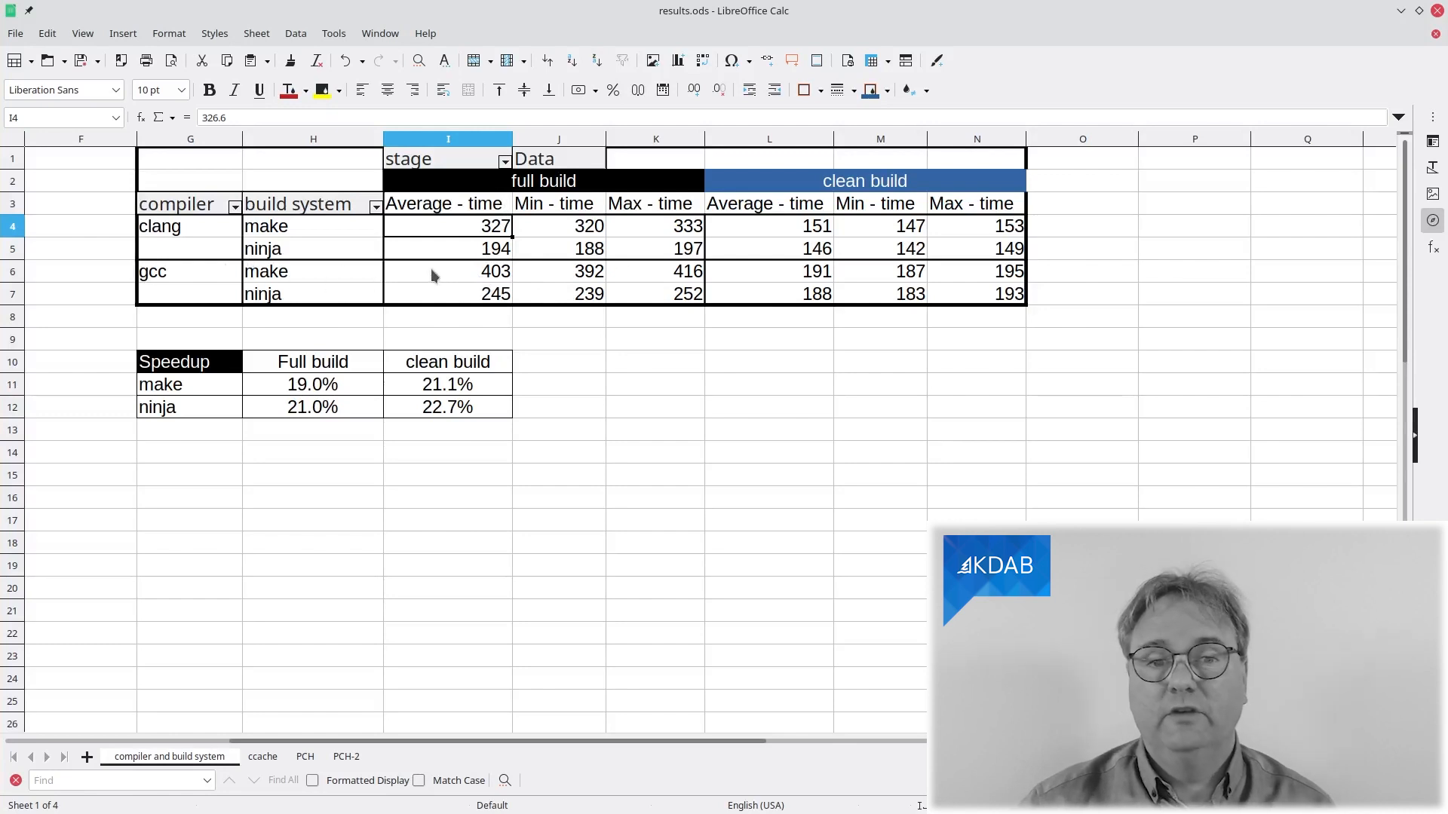
mouse_move(499, 280)
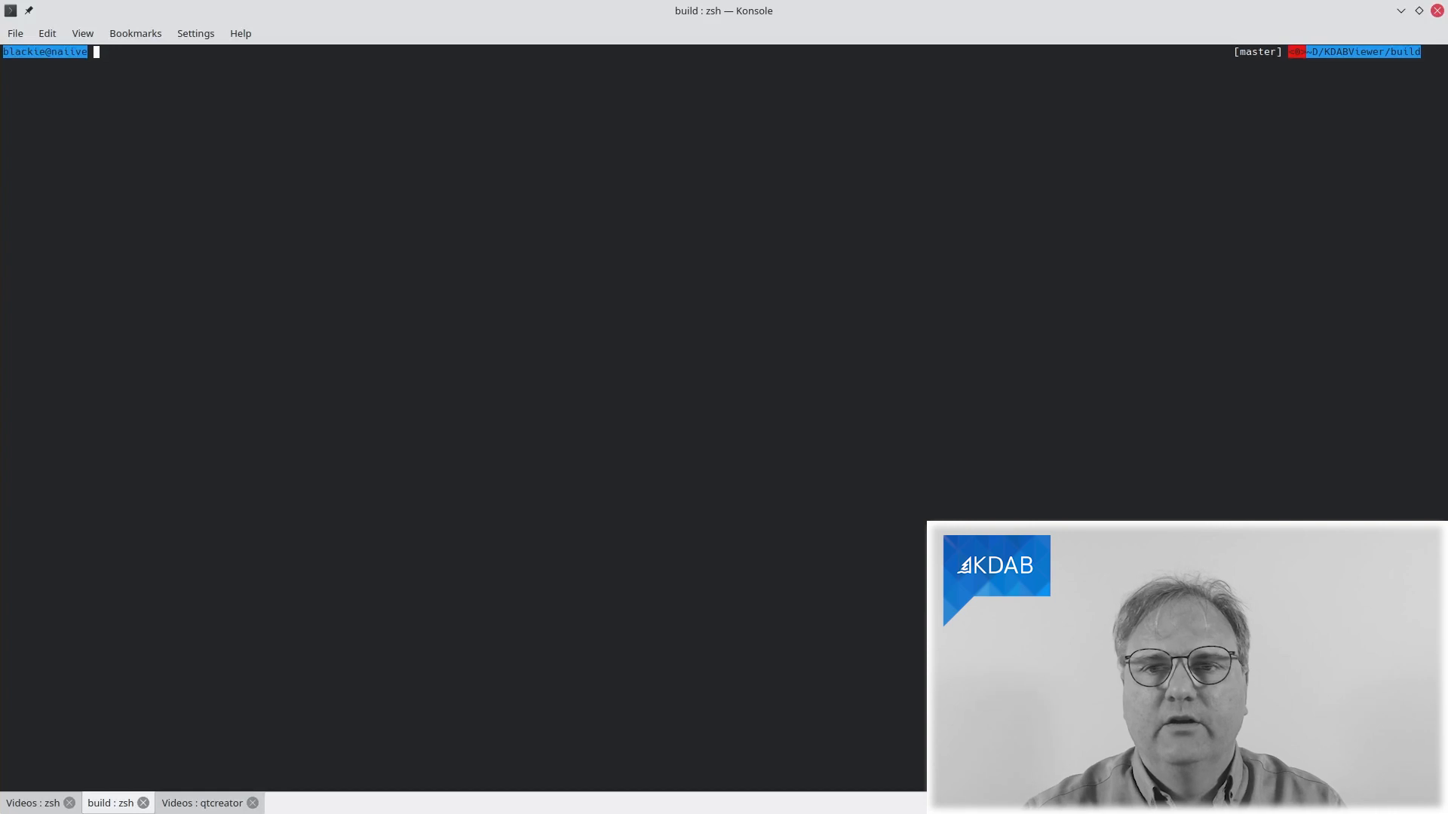
List CMake's generators, then reconfigure the KDABViewer build with 'cmake -G Ninja ..'
text(cmake -G)
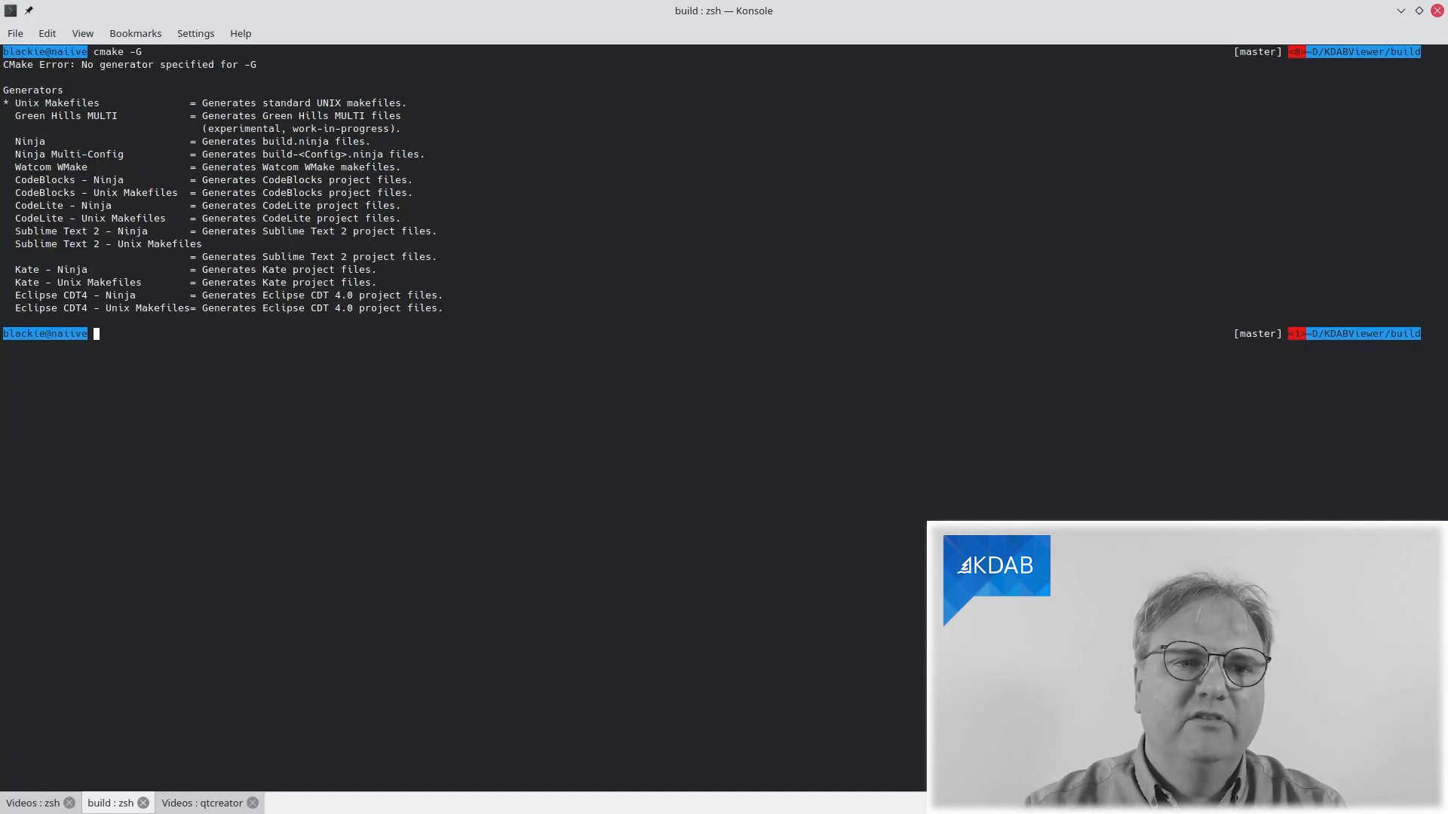
double_click(29, 141)
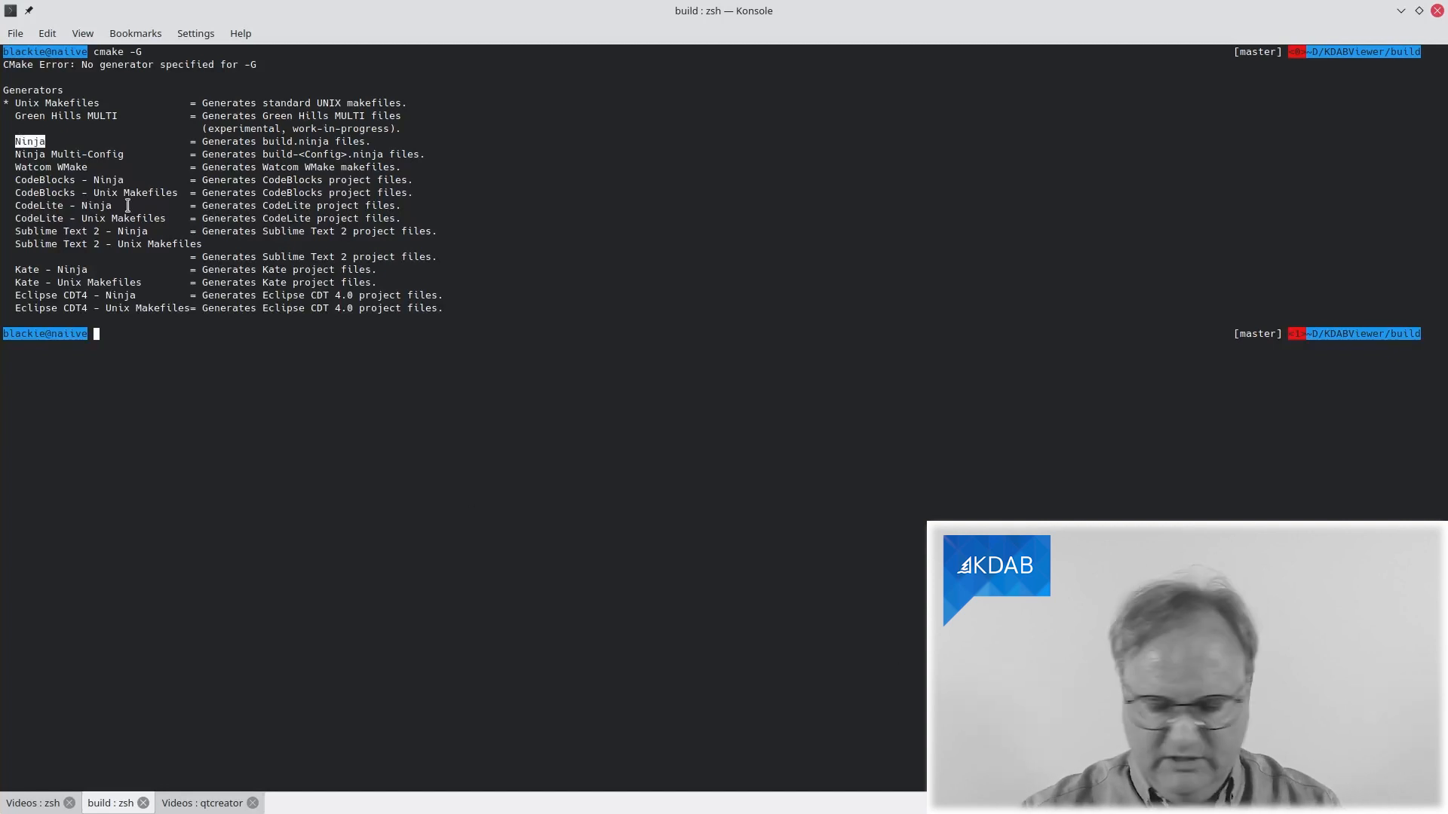
text(cmake -G Ninja ..)
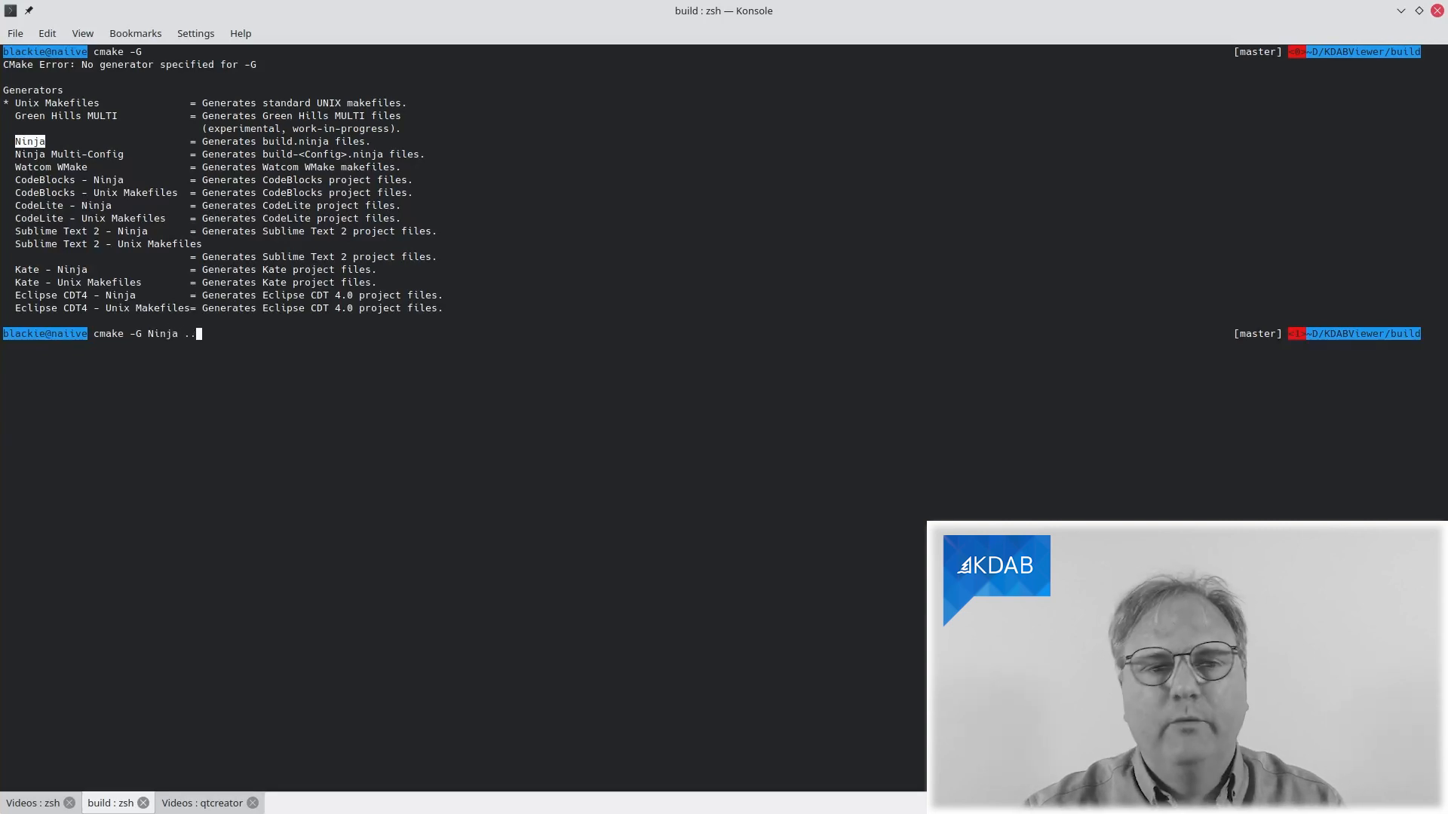
key(Return)
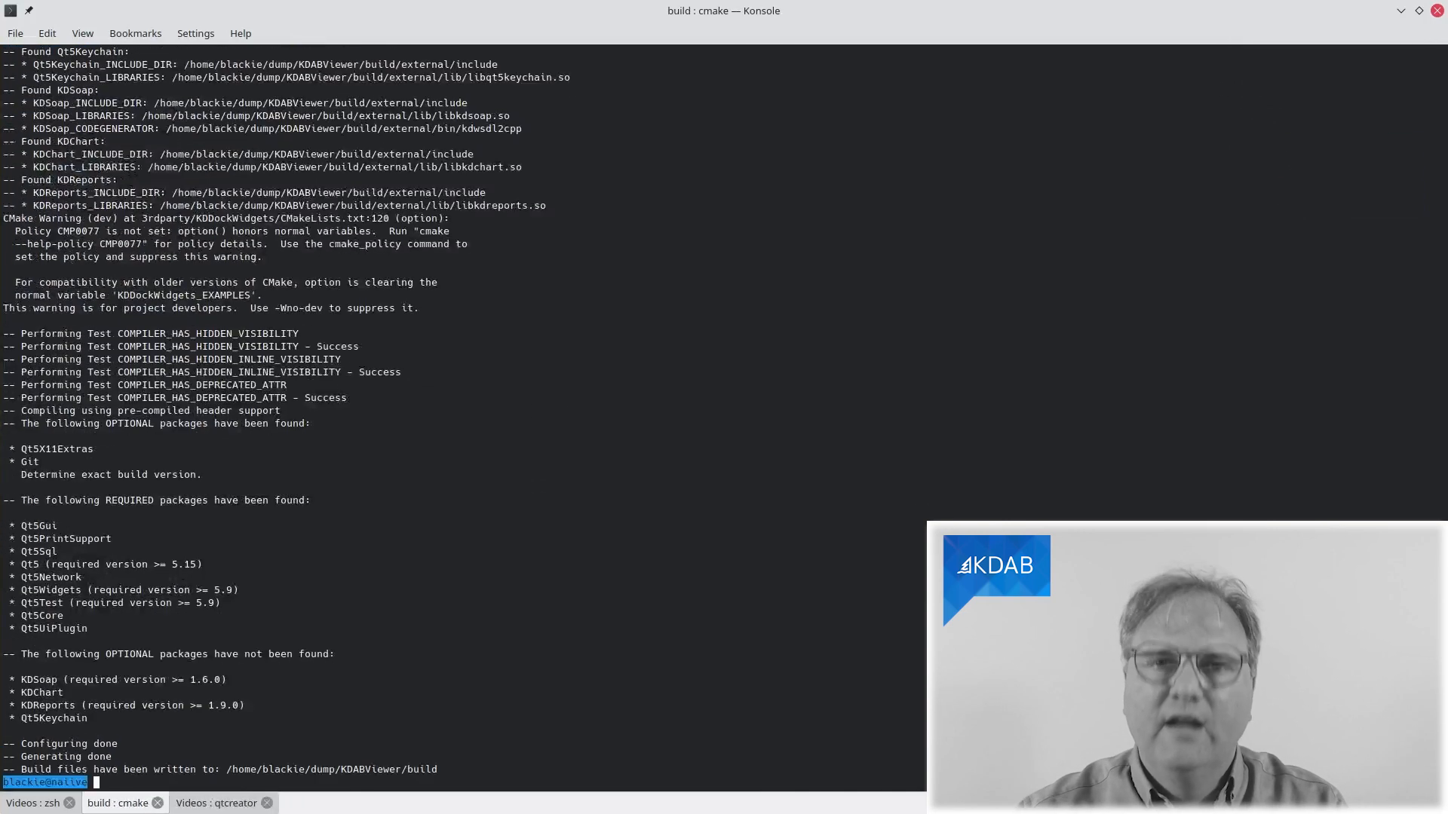
Start a ninja build of KDABViewer at the build-directory prompt
text(mom)
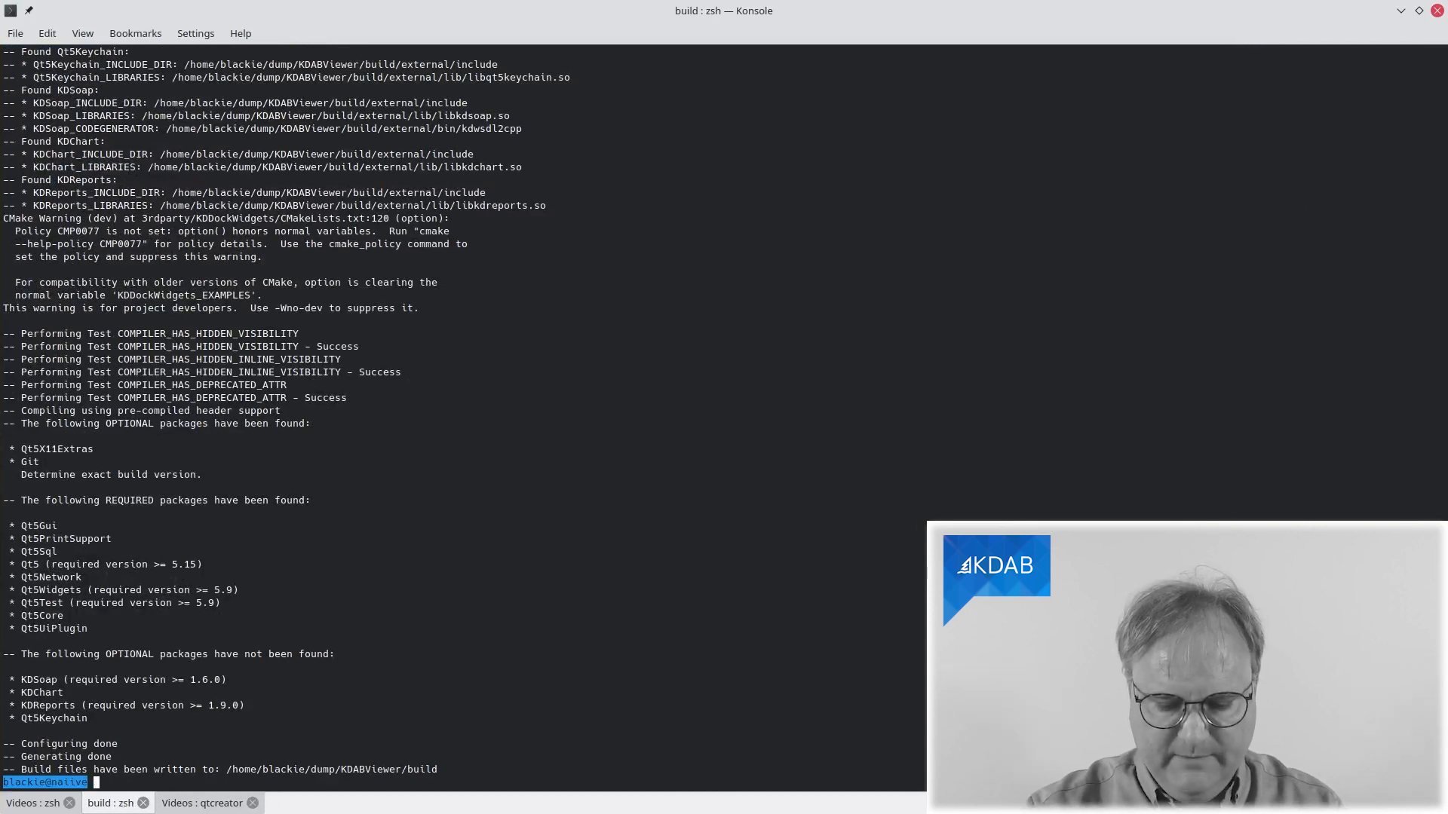
text(ninja)
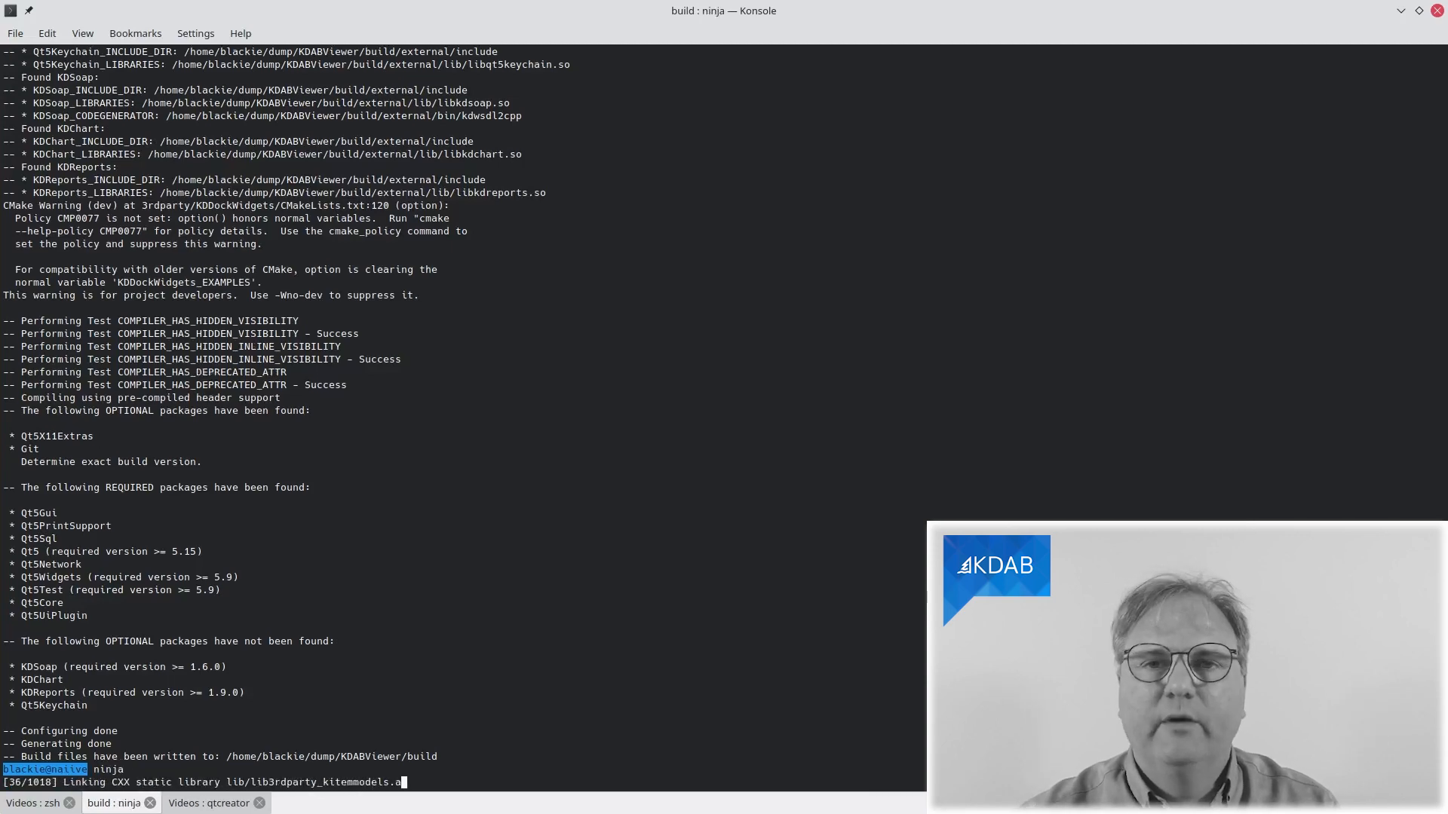
key(ctrl+c)
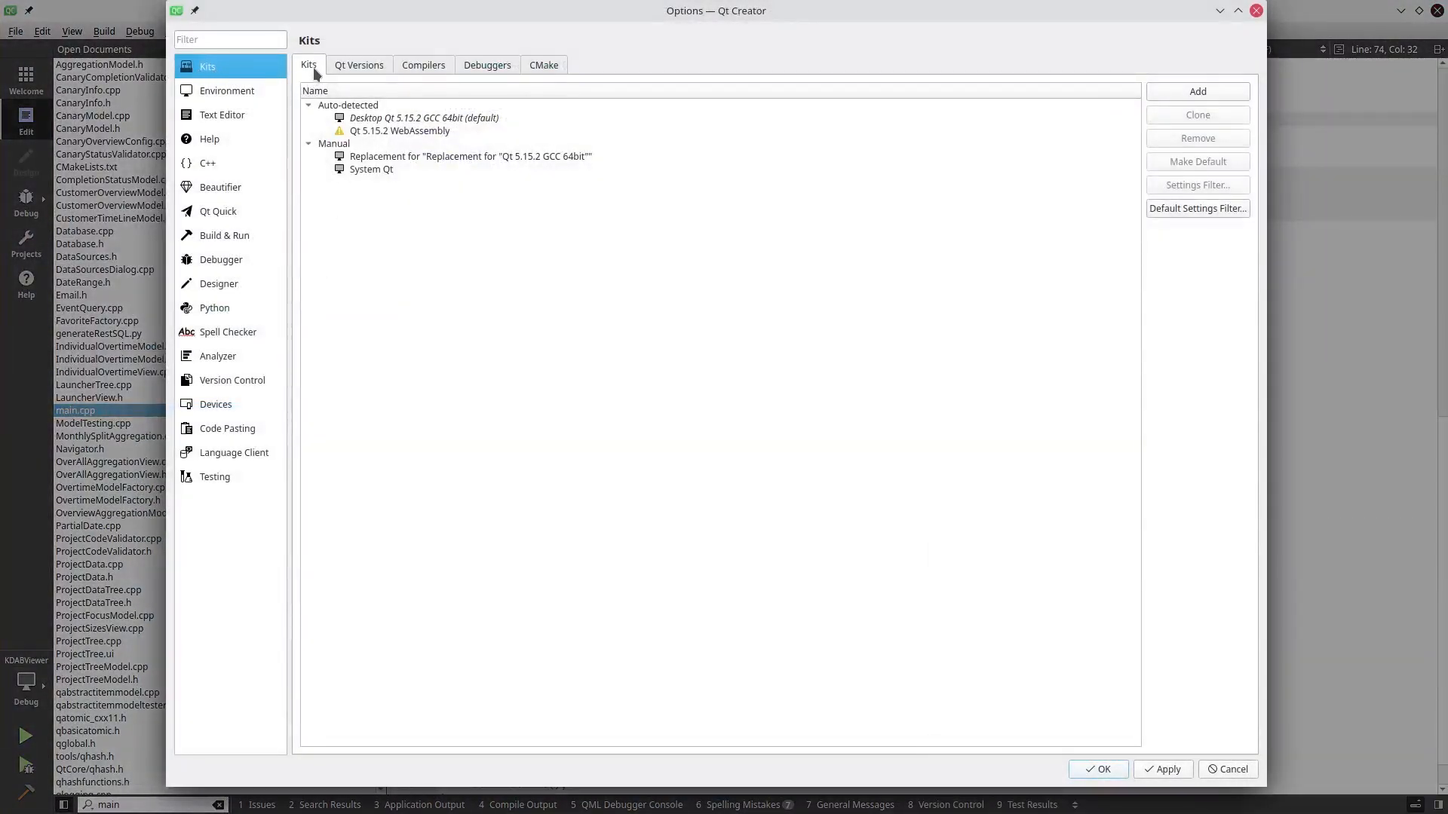
Show the Desktop Qt 5.15.2 GCC 64bit kit details and its CMake generator settings
click(423, 118)
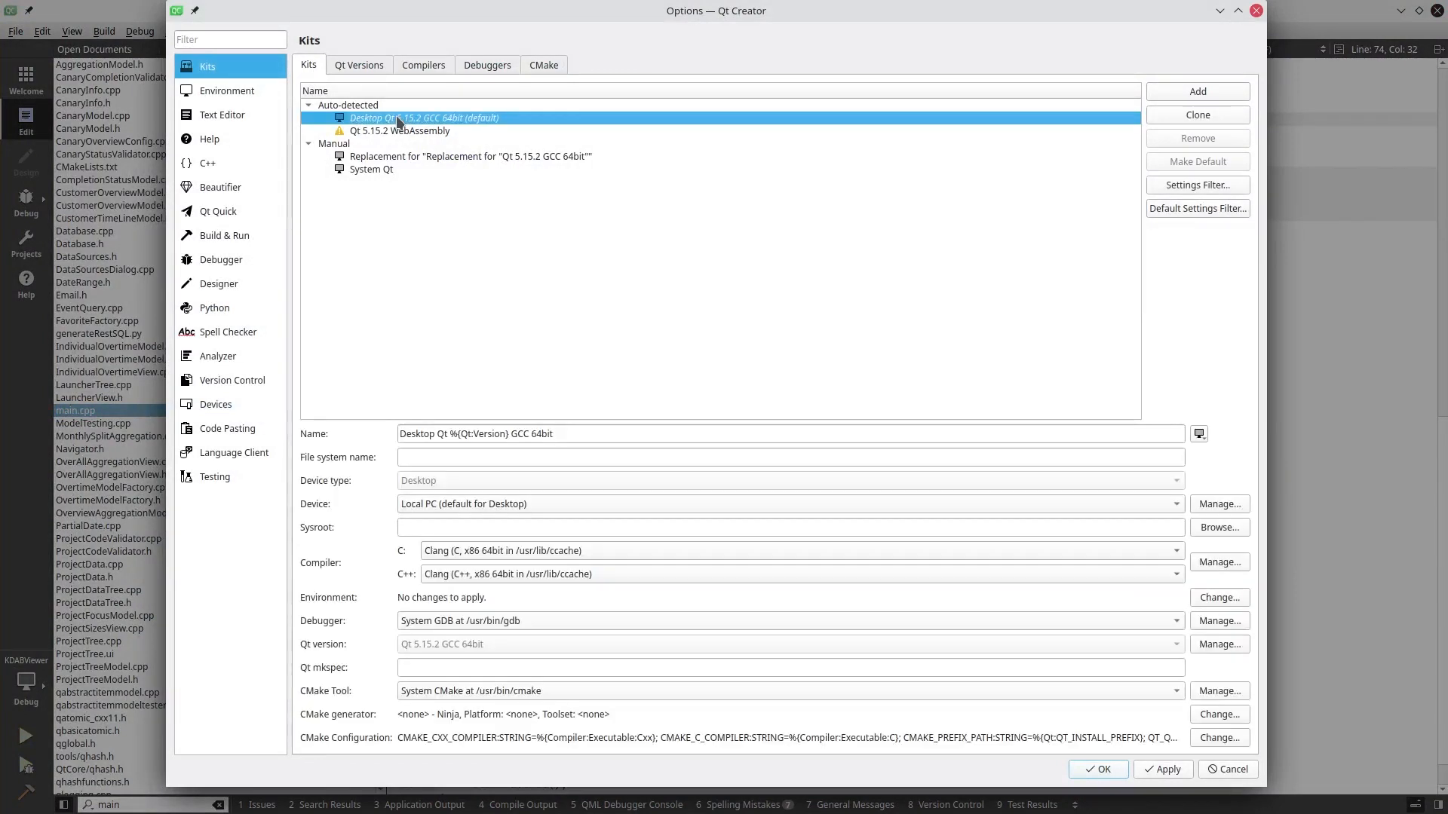
mouse_move(386, 628)
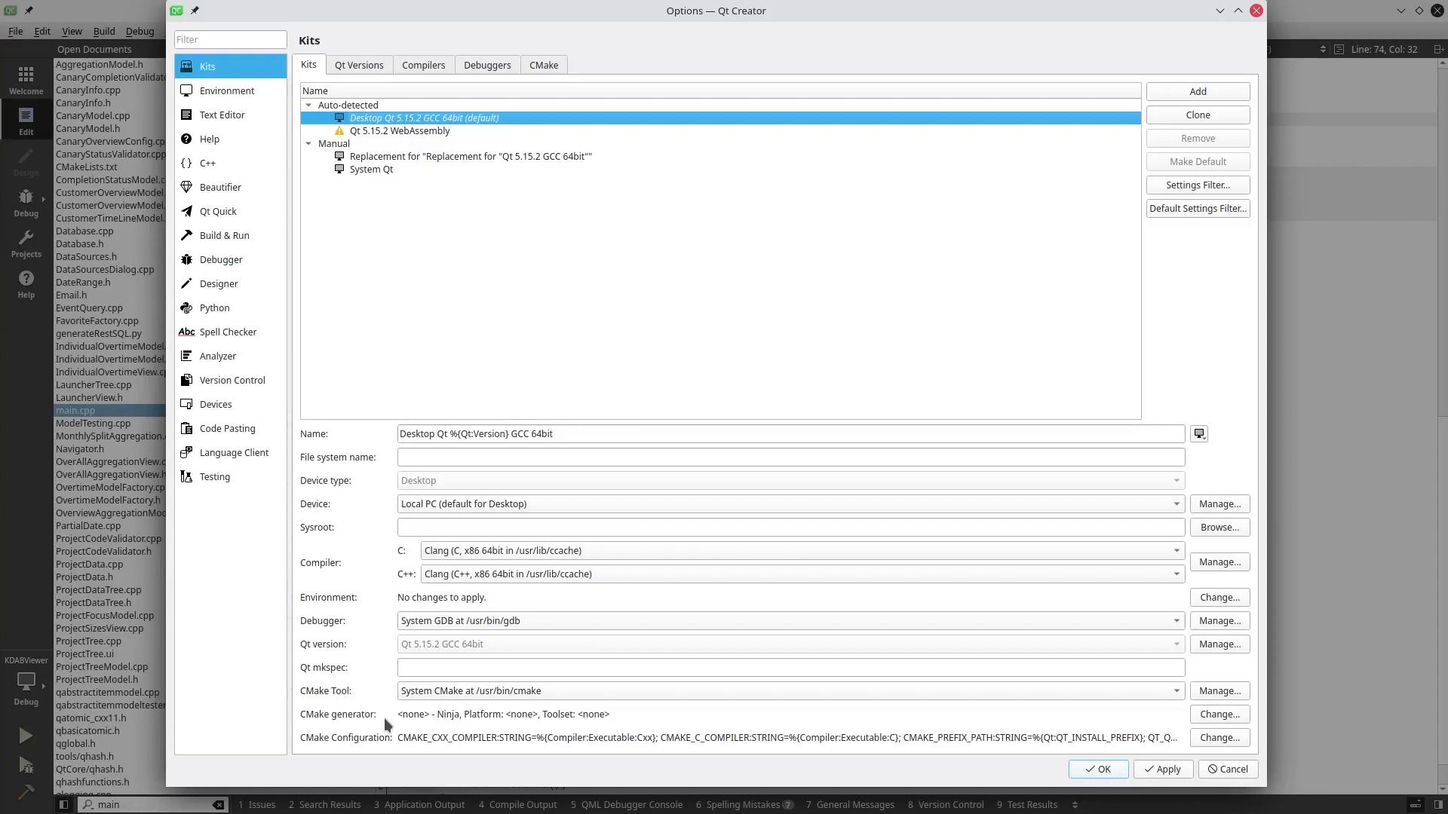
click(1218, 715)
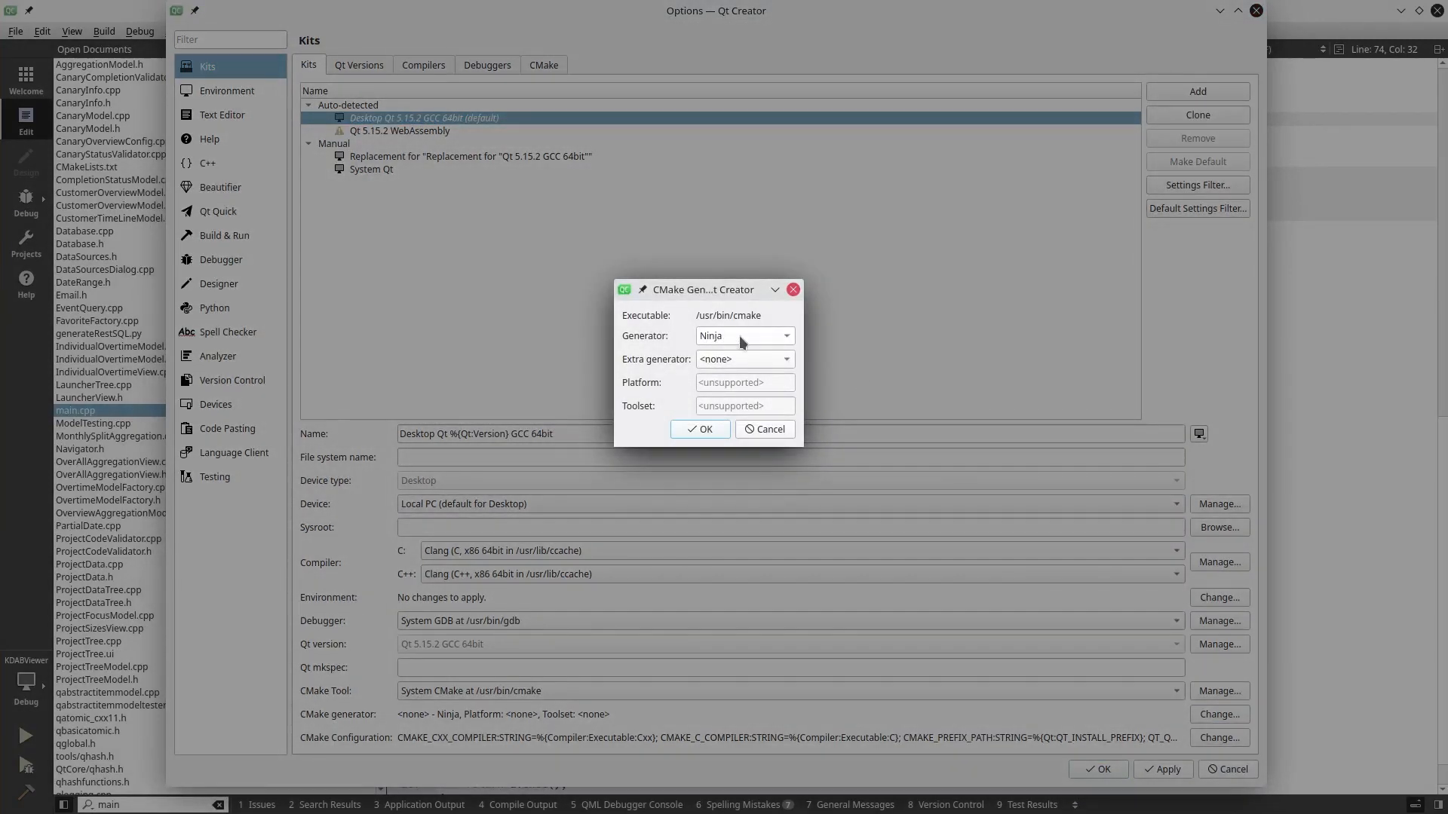
Choose Ninja from the Generator dropdown for the Clang-based Desktop Qt kit
click(743, 335)
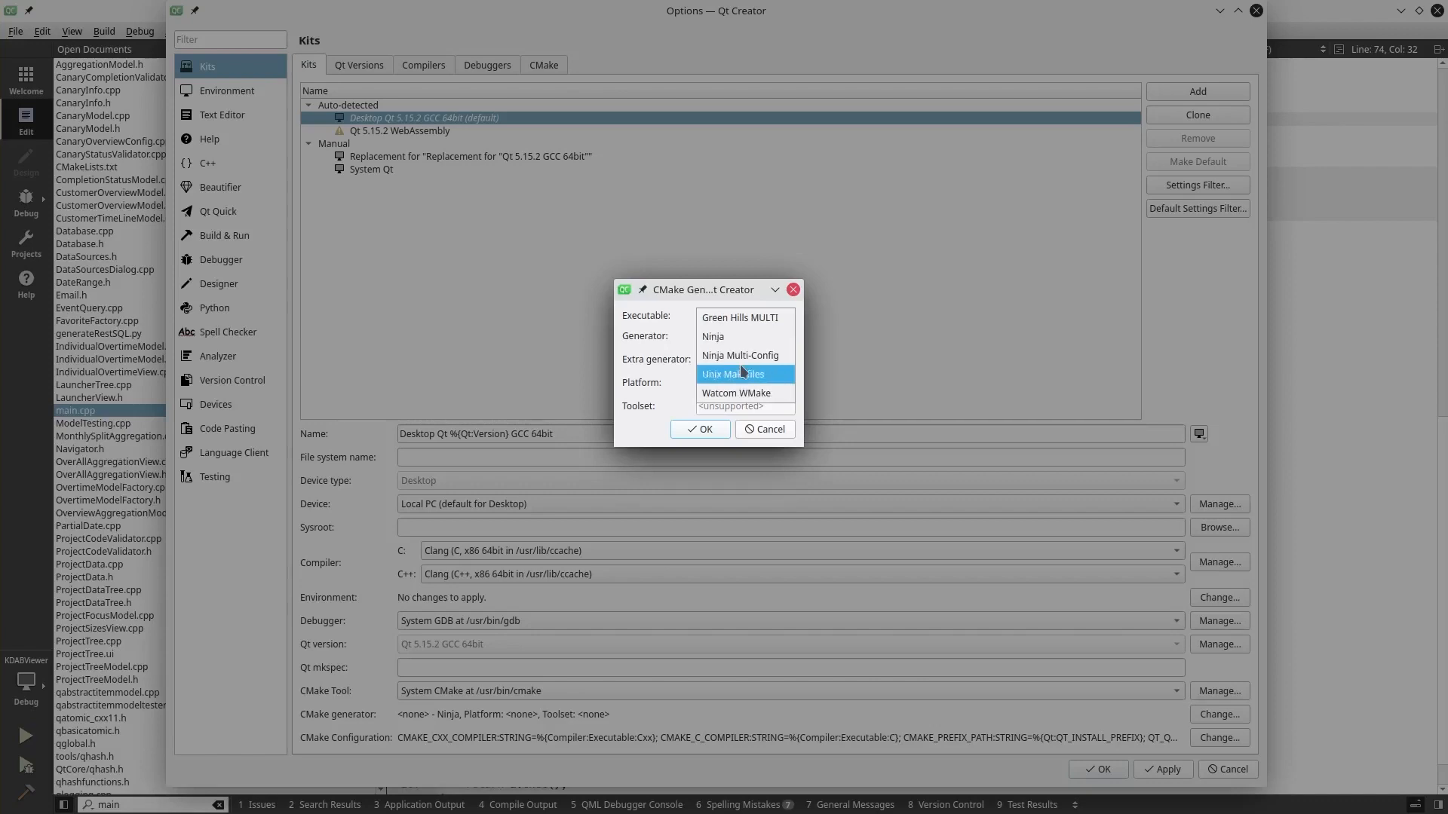
mouse_move(757, 383)
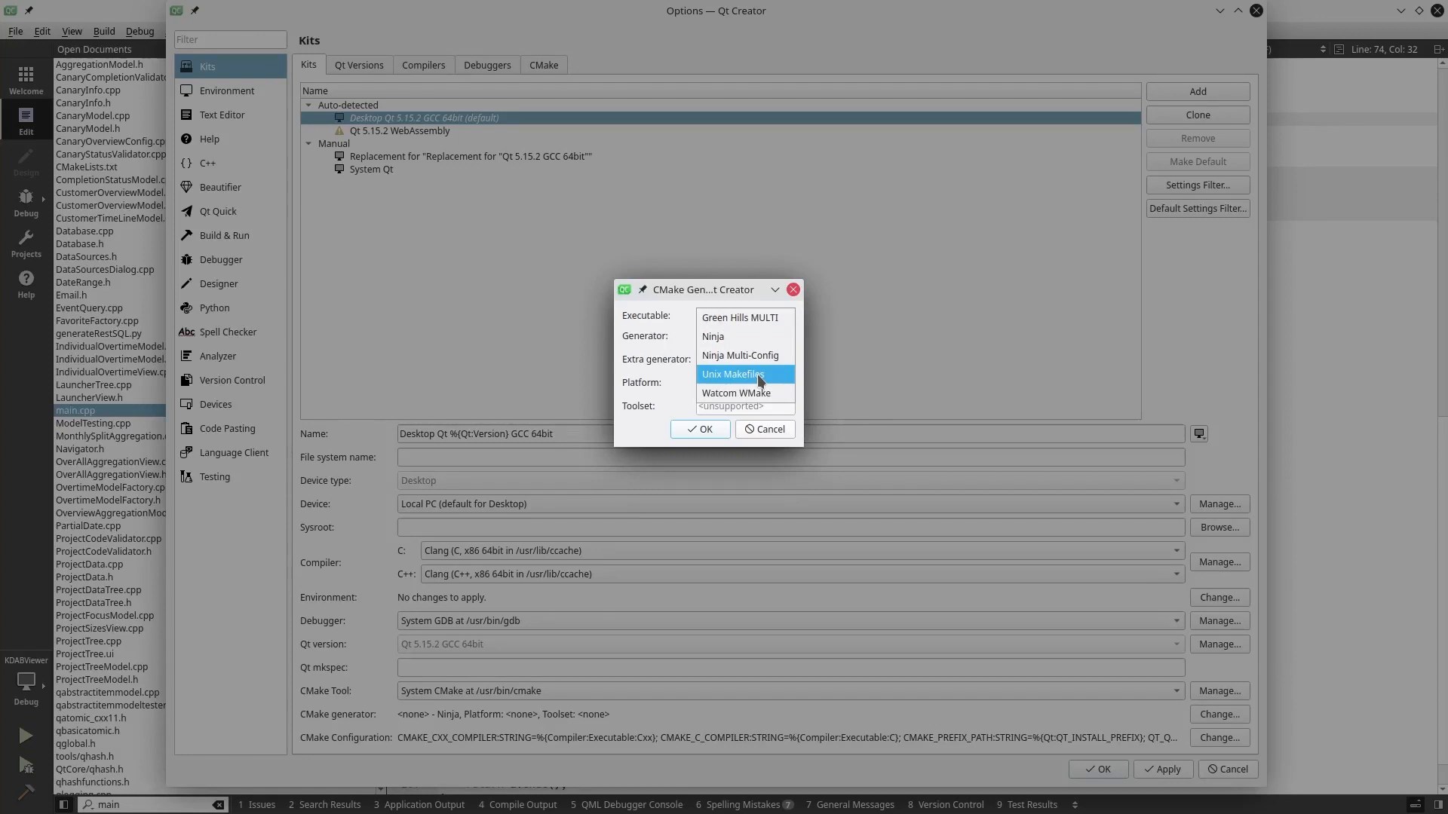
click(711, 336)
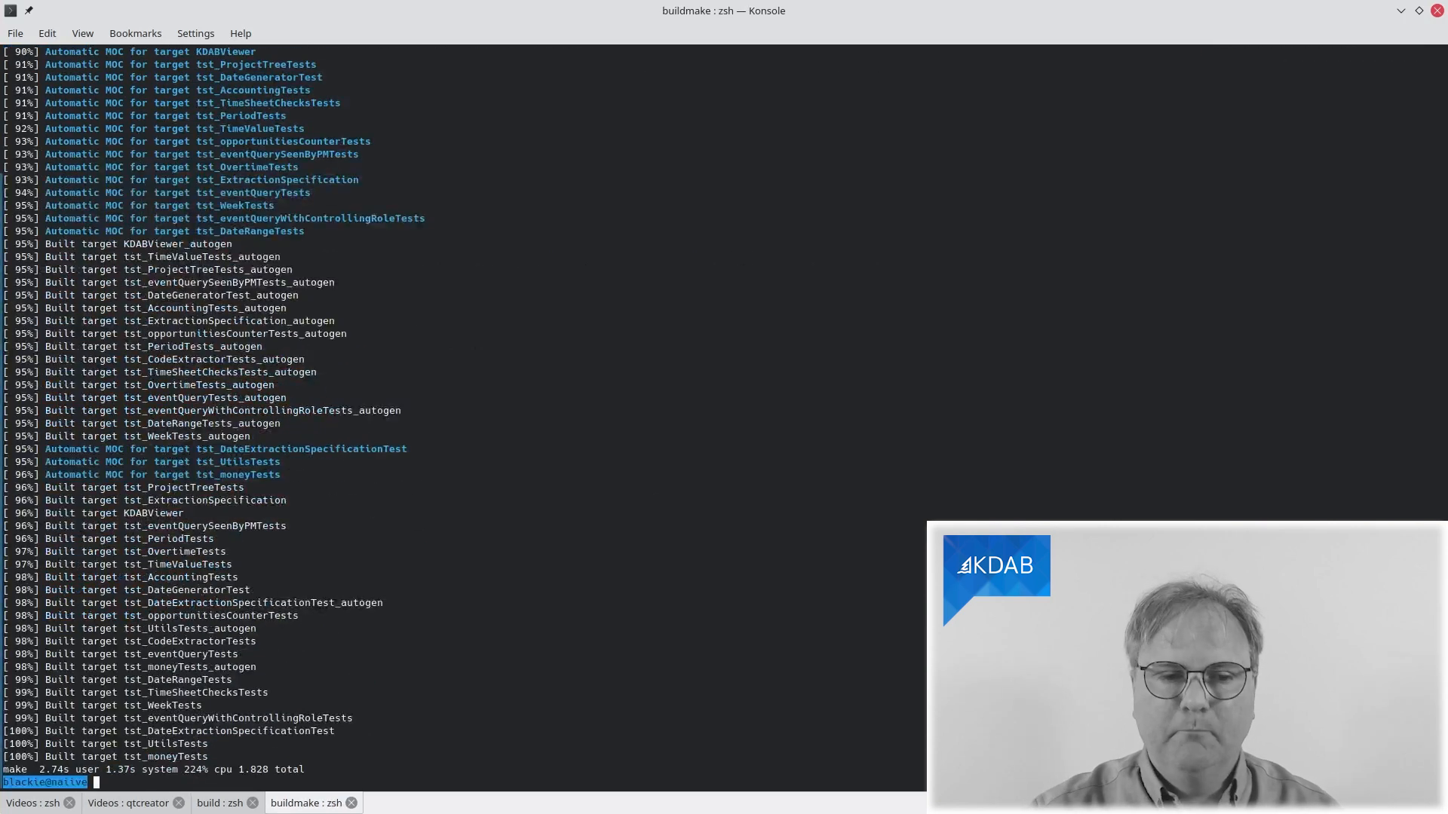
Enter 'time make' in the buildmake session
text(time make)
text(time ninja)
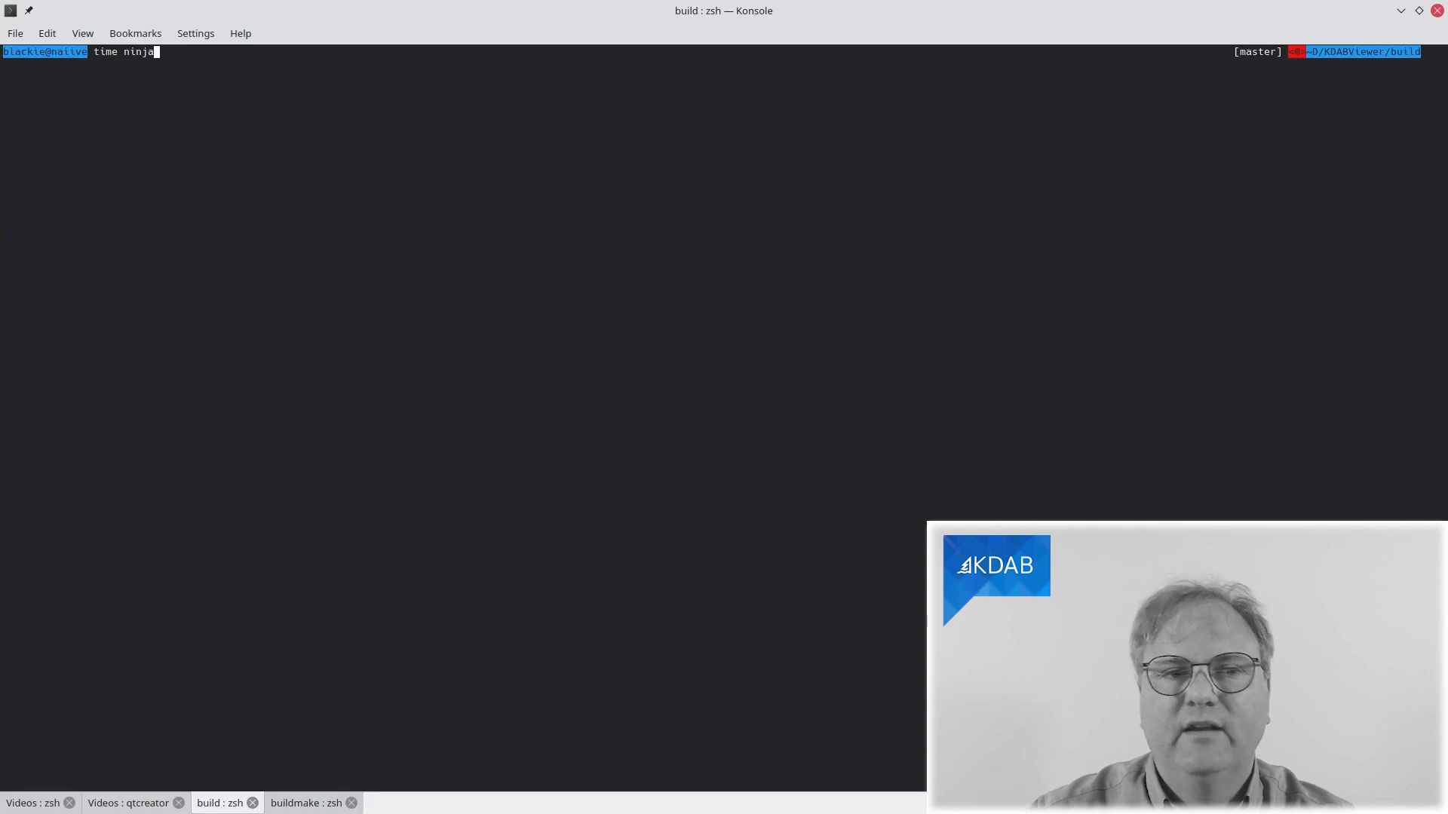
Run the timed ninja build, then view the buildmake session's 1.8-second make result
key(Return)
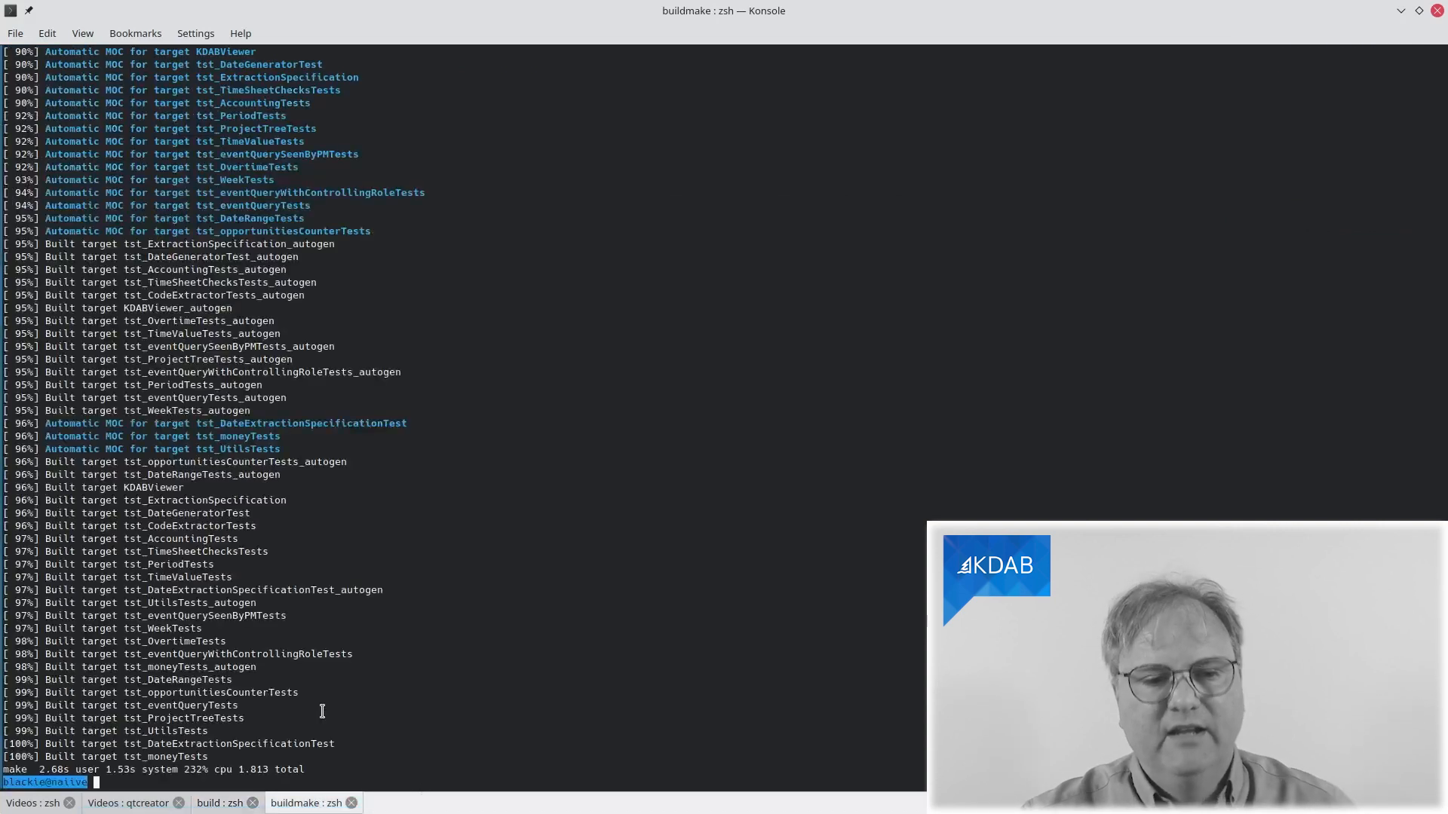
Run 'time make -j 16' in the buildmake session, finishing in about 1.8 seconds
text(time make -)
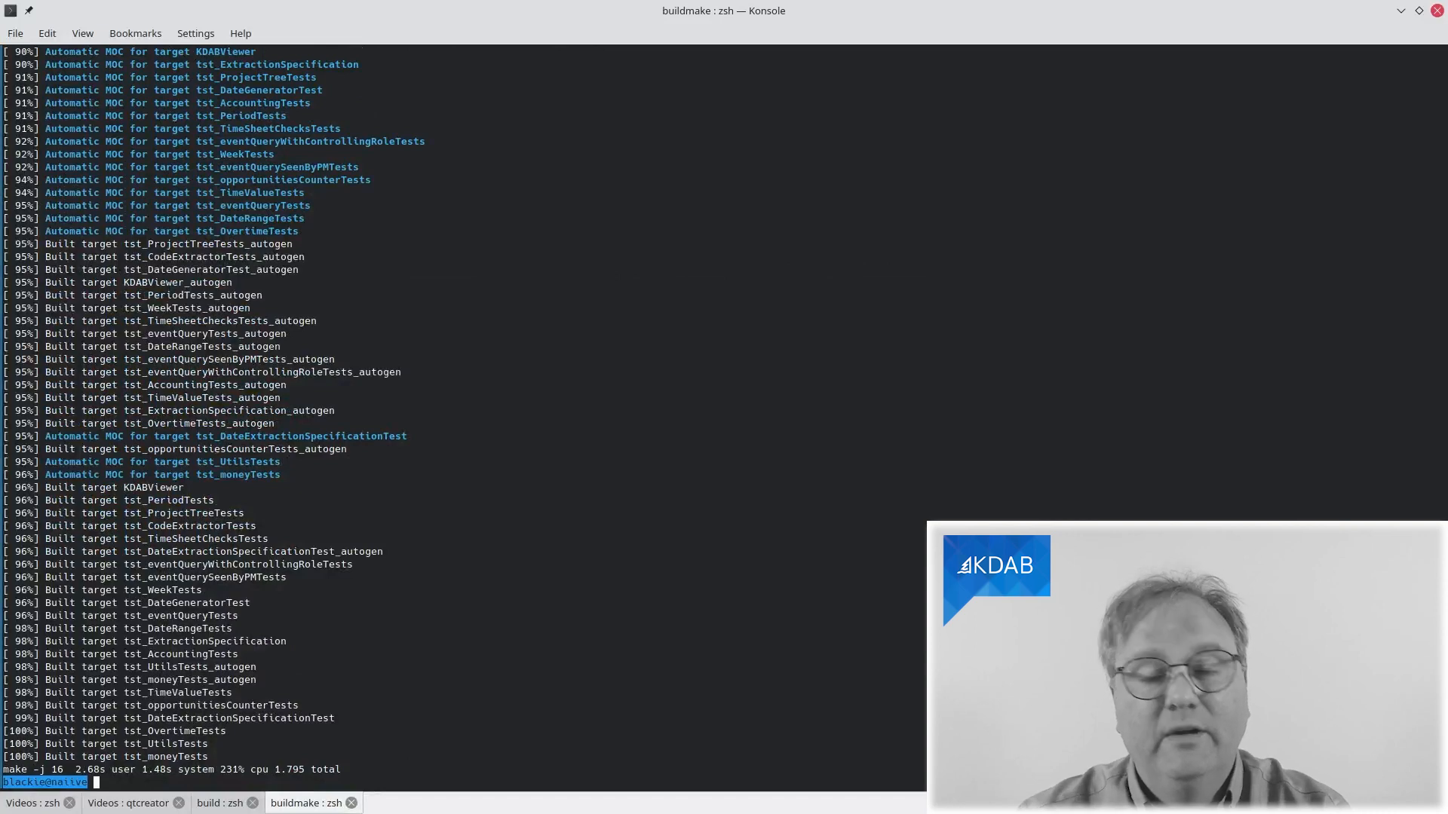
text(time make -j 16)
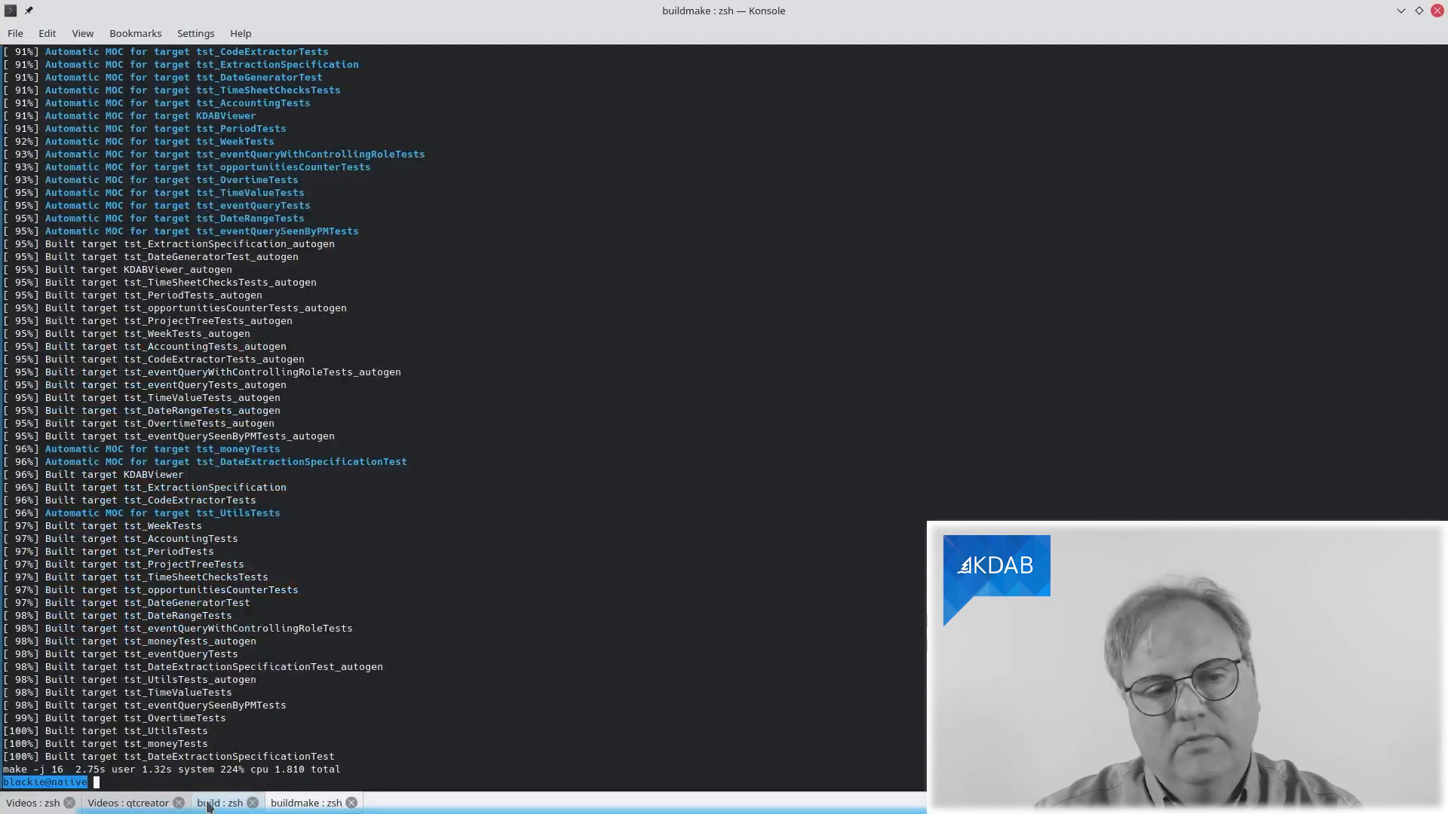
Run the timed ninja build in the 'build : zsh' session
click(218, 803)
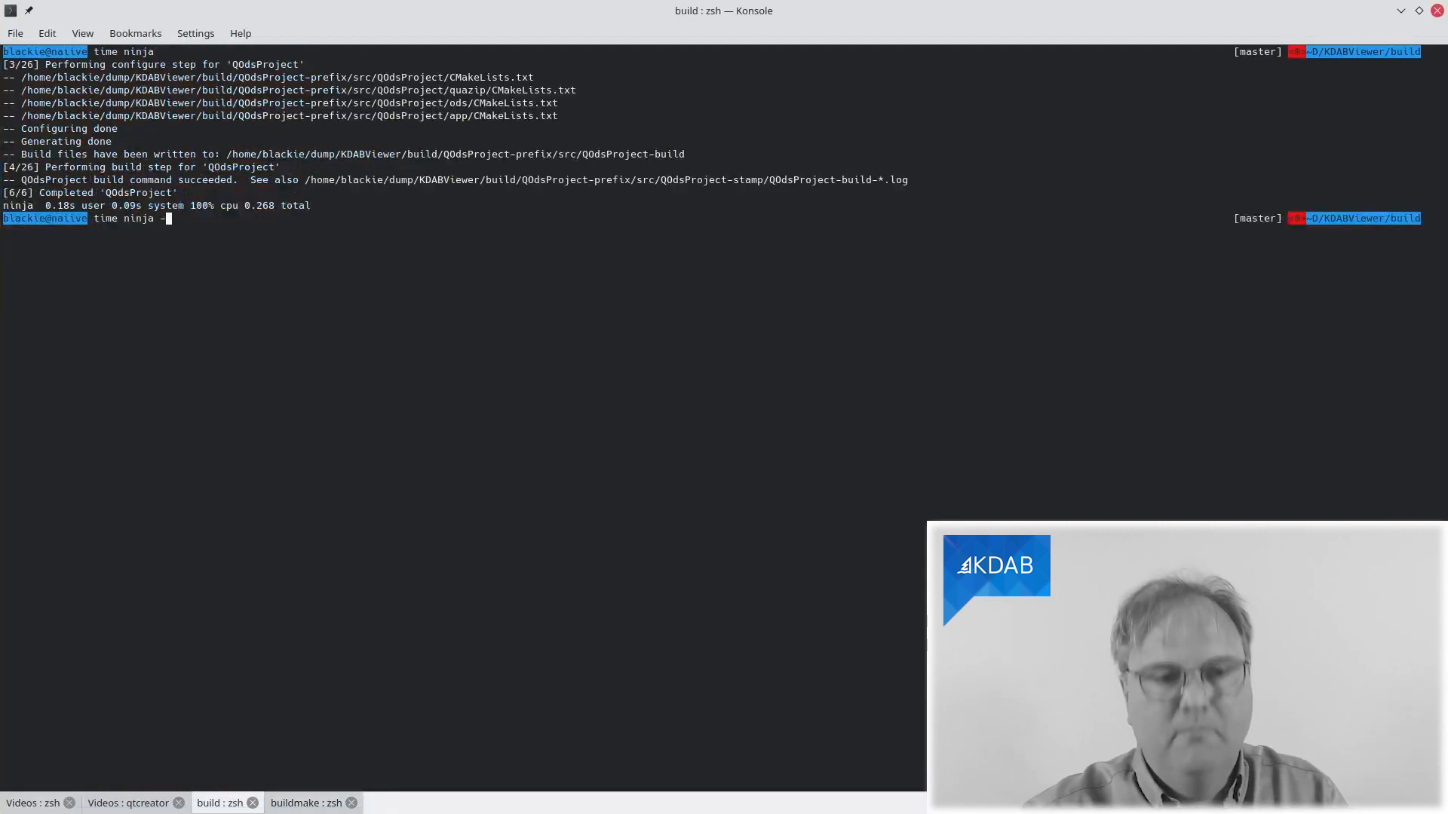
key(Return)
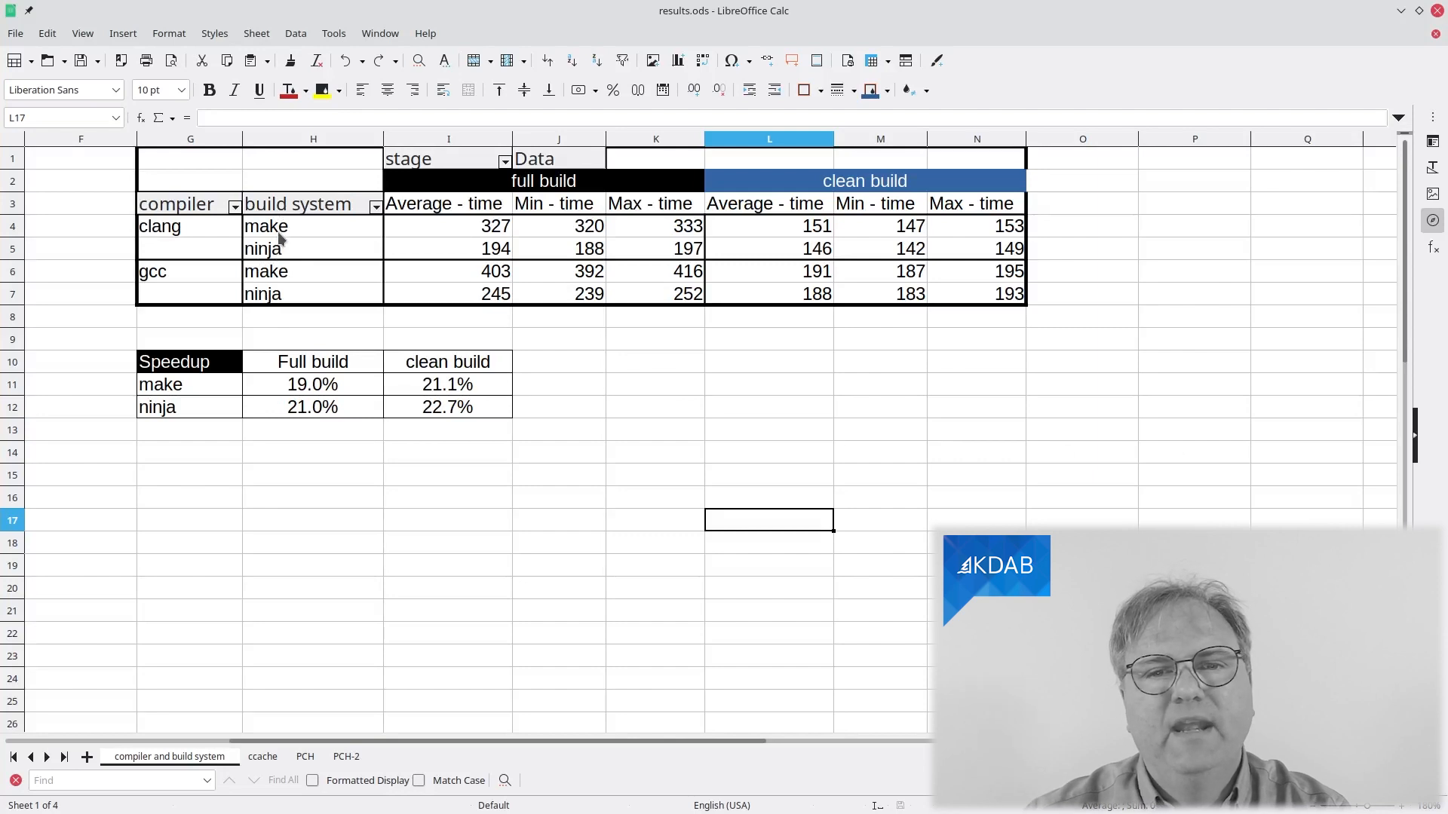
mouse_move(836, 189)
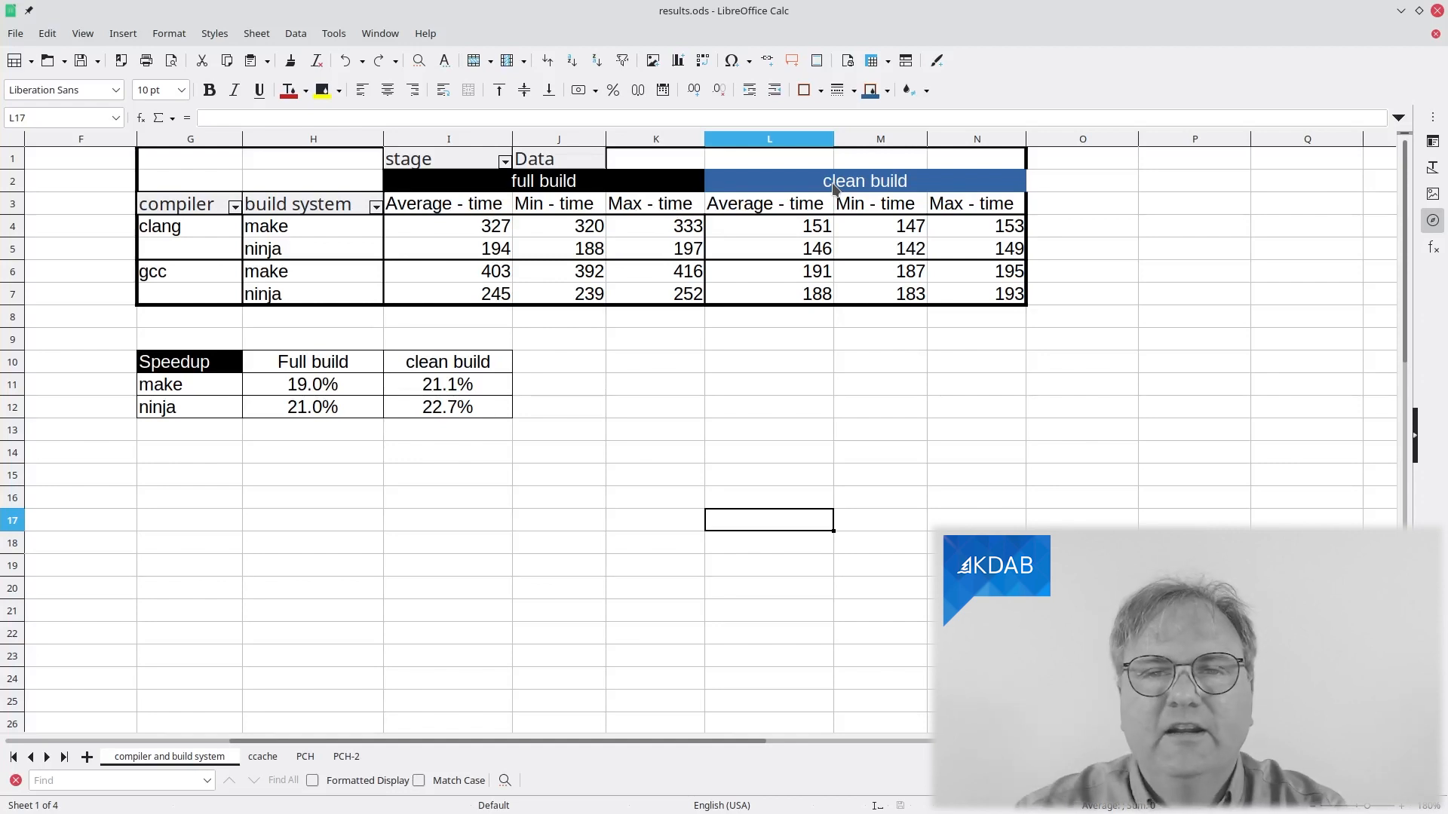
mouse_move(92, 291)
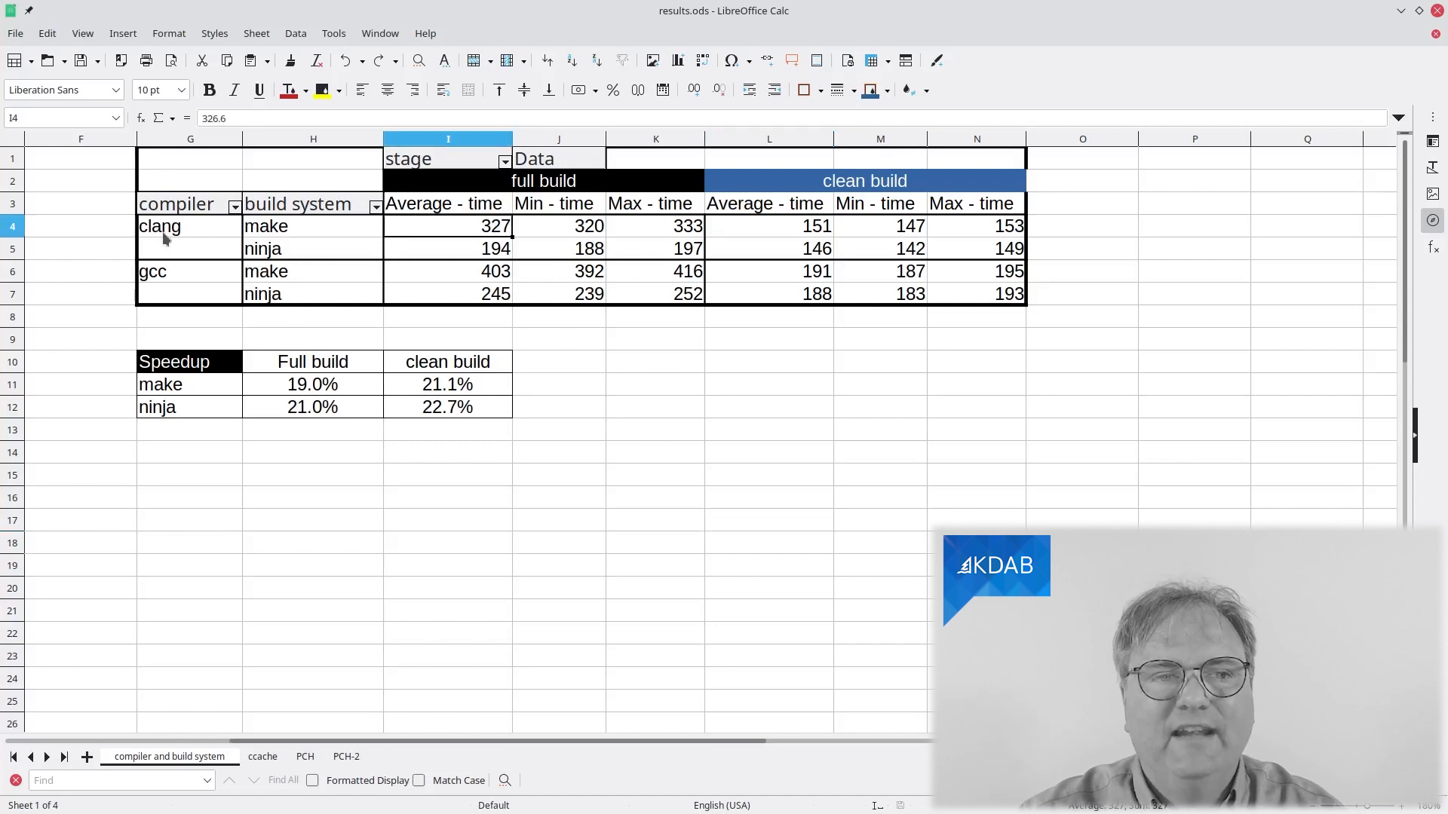
mouse_move(485, 284)
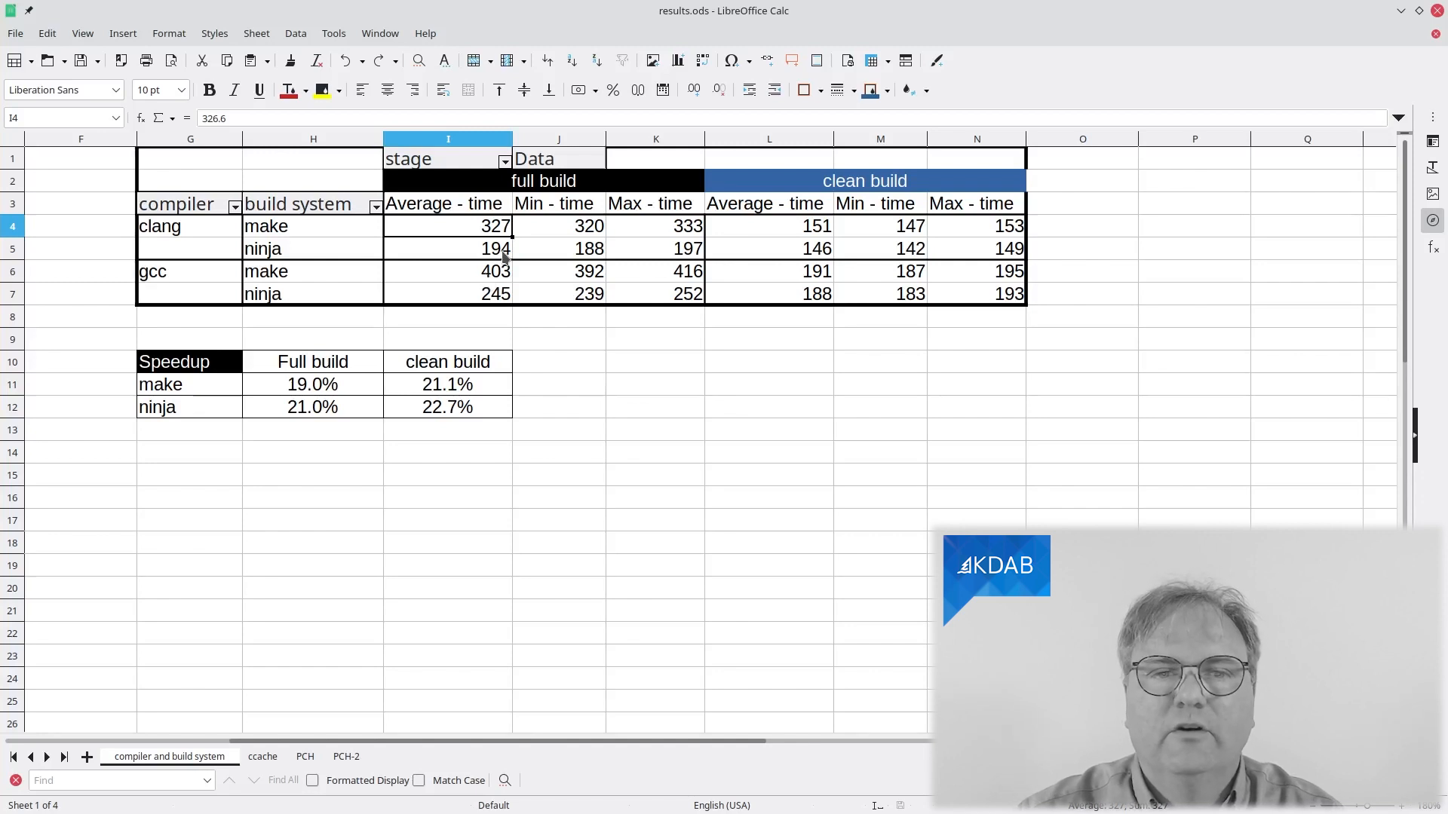
Inspect the clang ninja full and clean build averages and the gcc ninja clean average
click(448, 248)
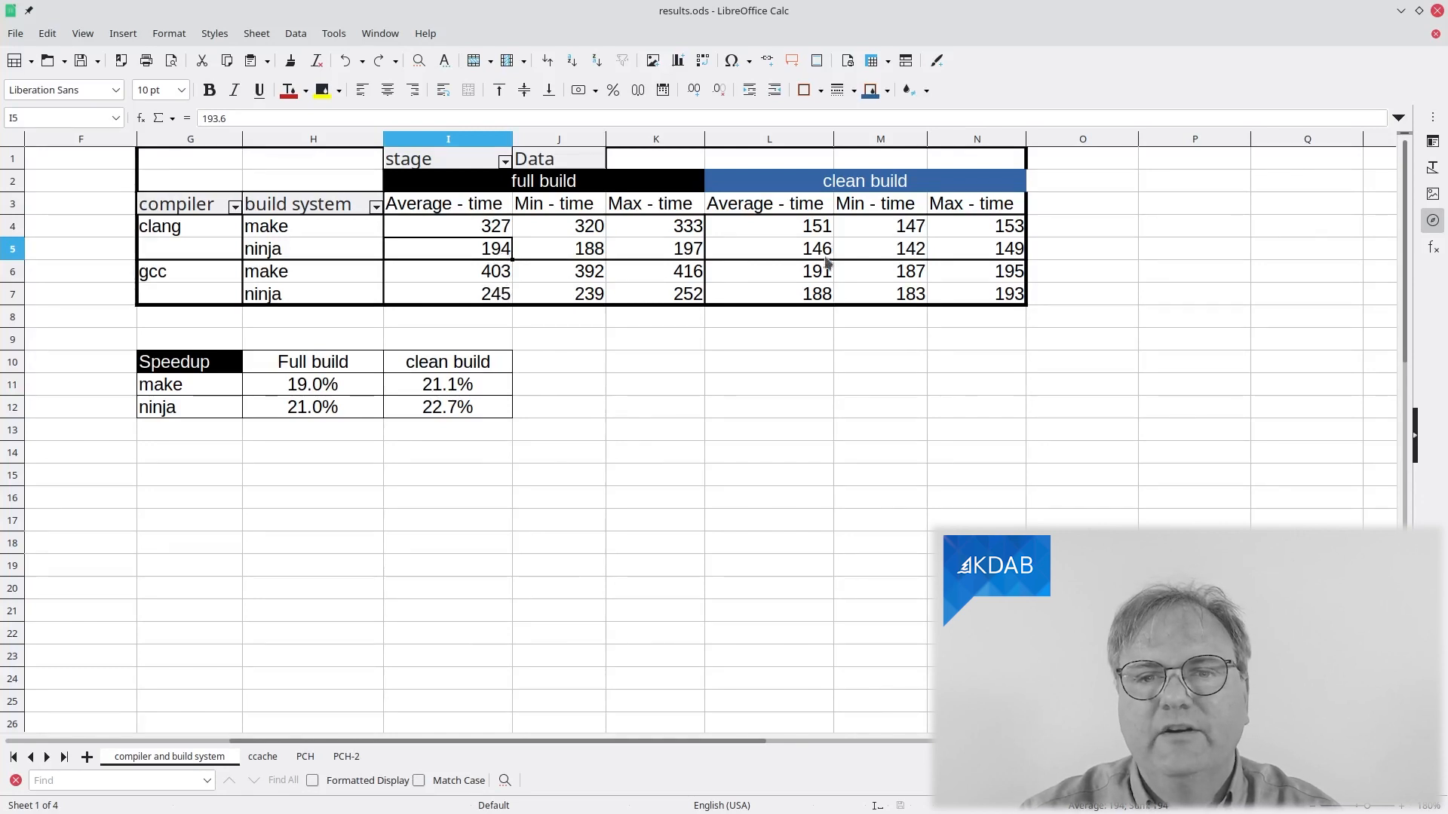
click(768, 248)
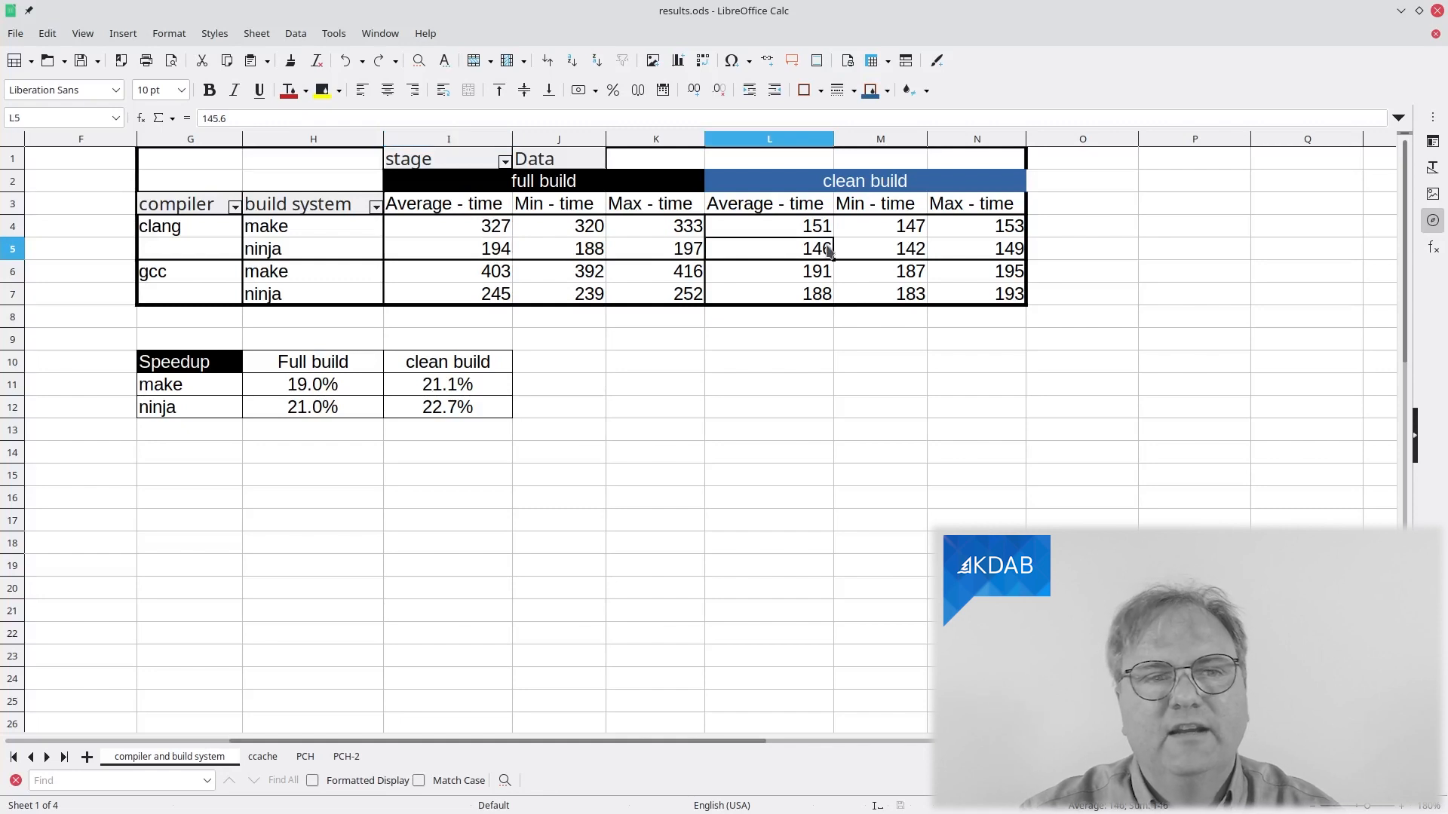
click(769, 293)
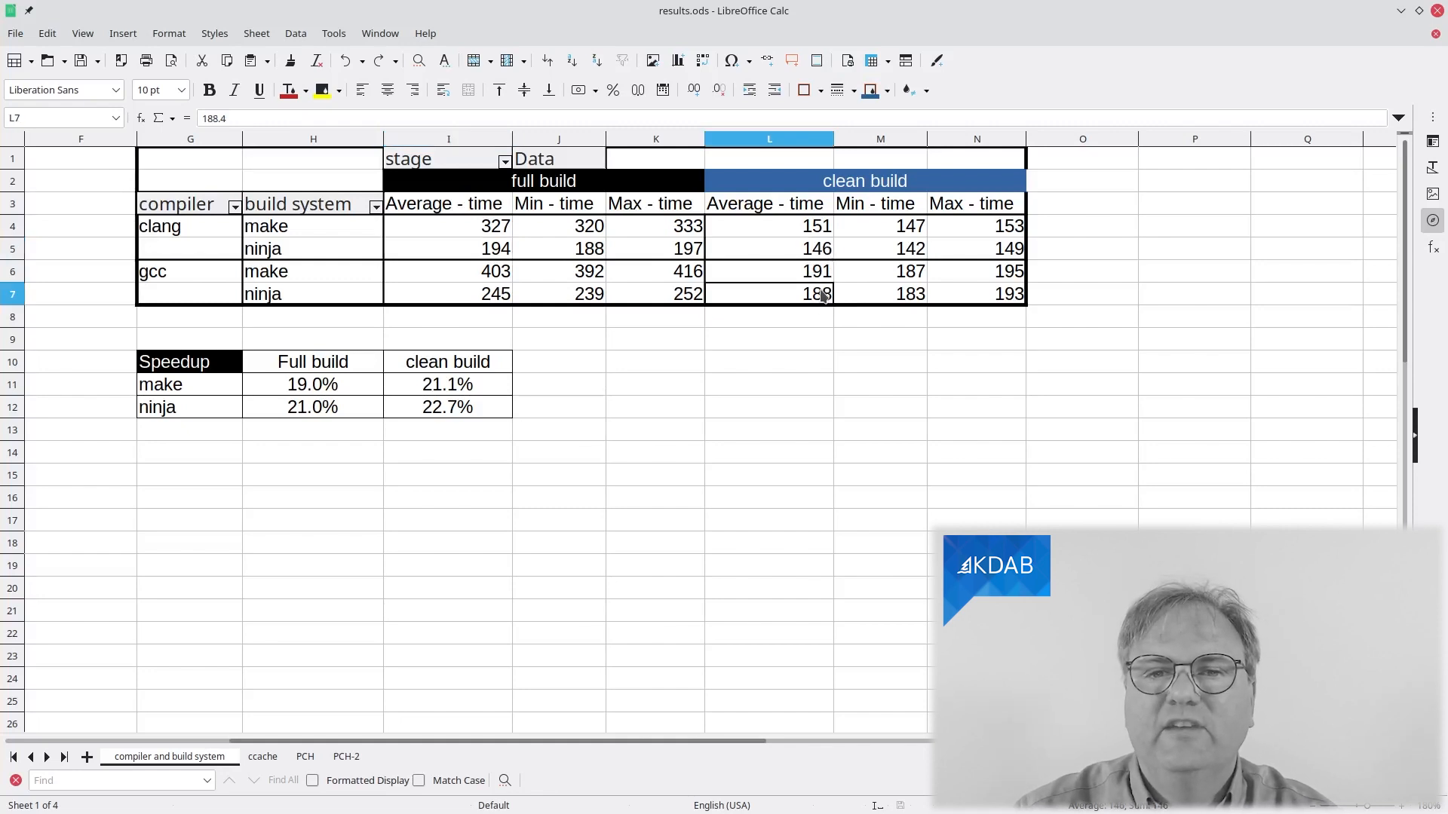
mouse_move(822, 303)
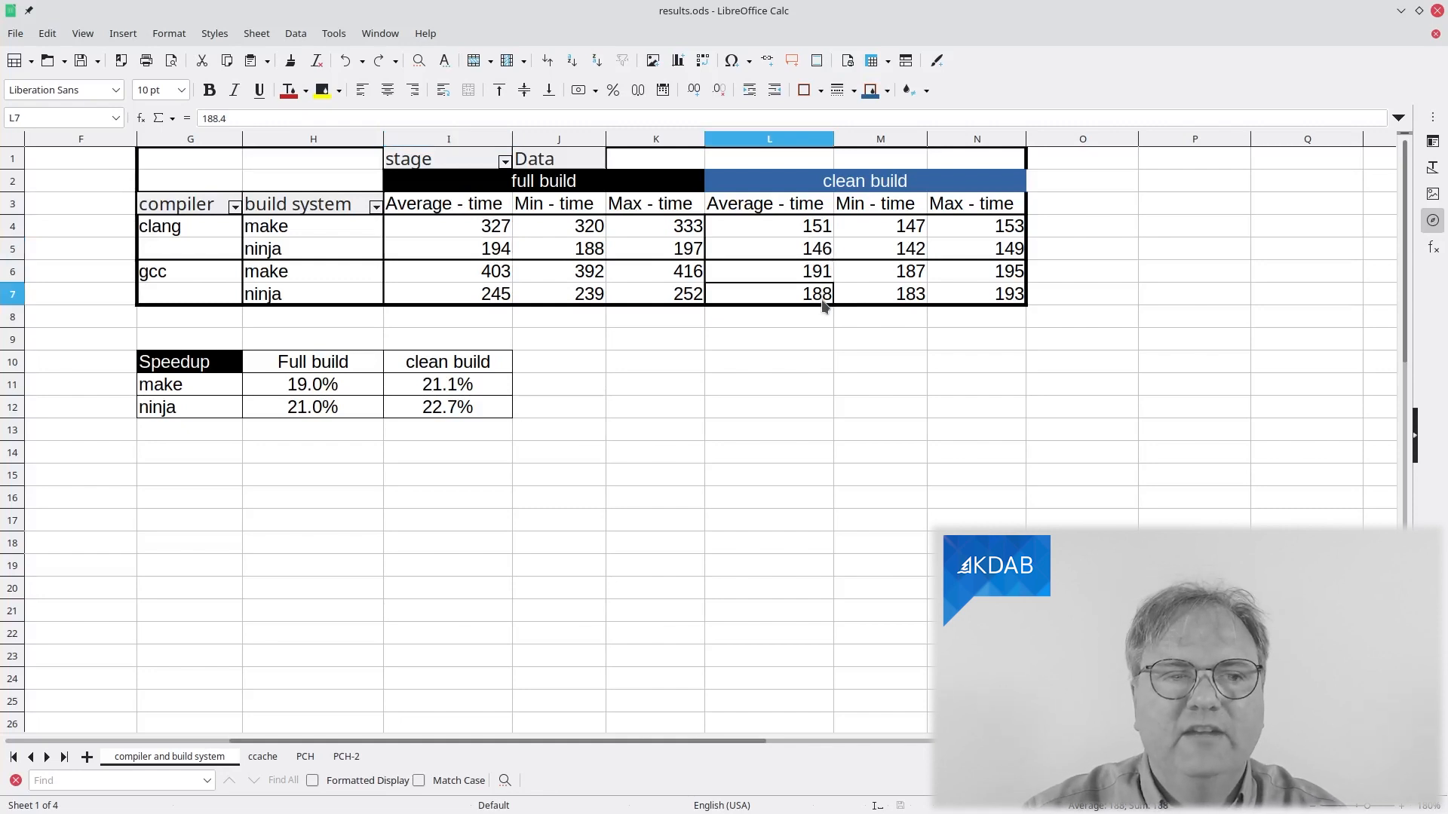
mouse_move(825, 317)
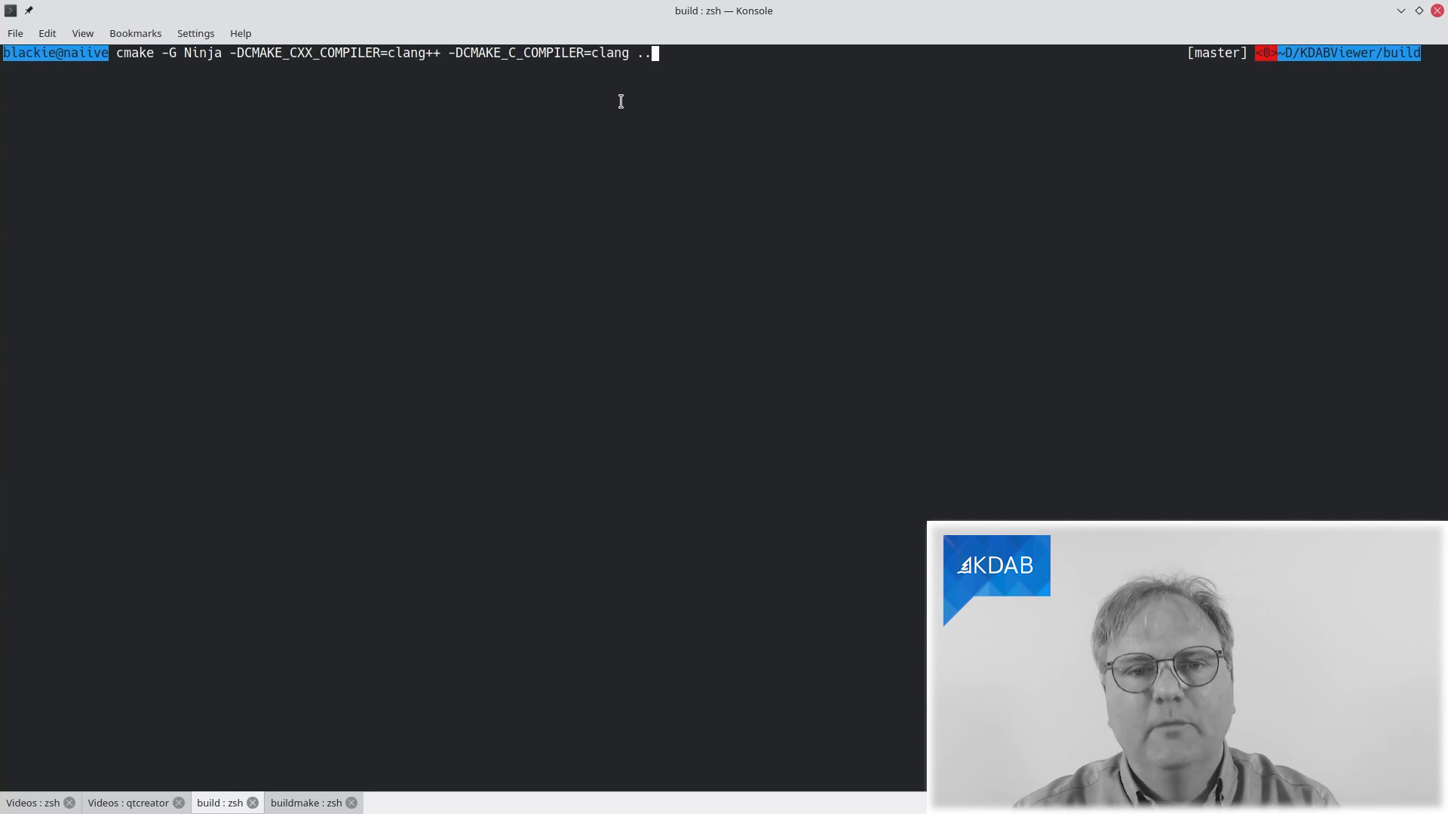
Run cmake -G Ninja with clang++ and clang as compilers until build files are written
key(Return)
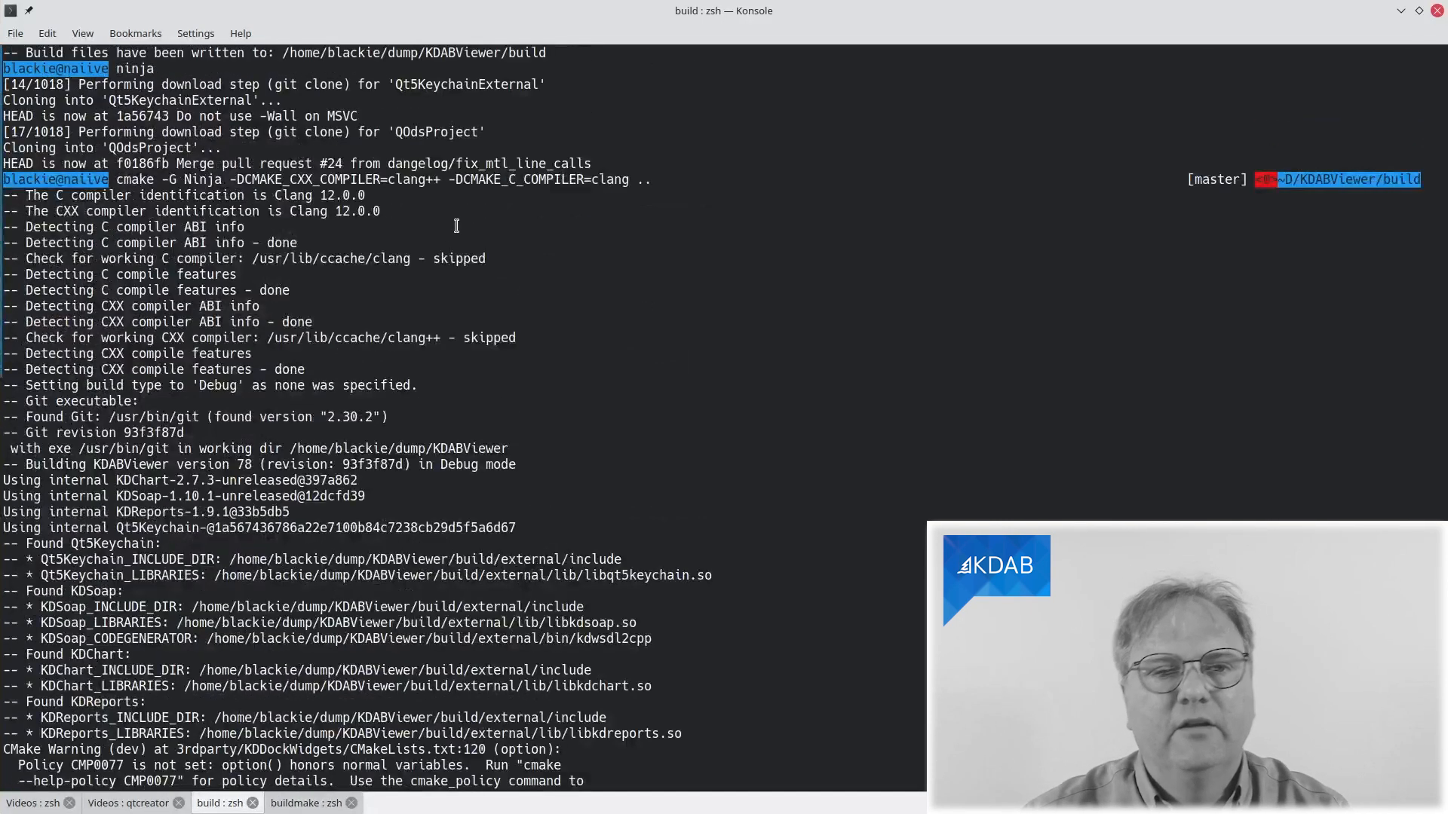
double_click(331, 259)
text(cmake -G Ninja -DCMAKE_CXX_COMPILER=clang++ -DCMAKE_C_COMPILER=clang ..)
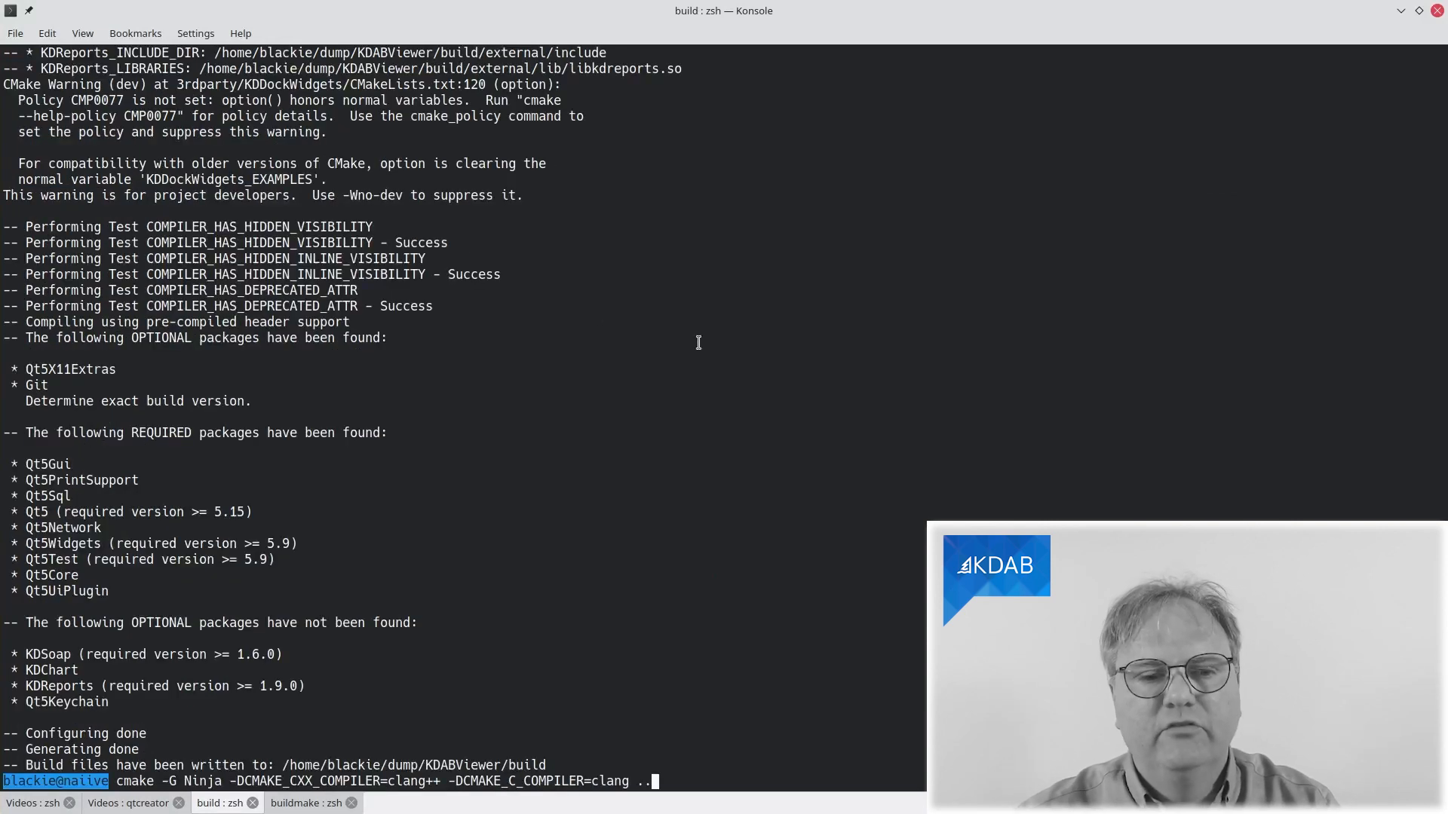
mouse_move(311, 802)
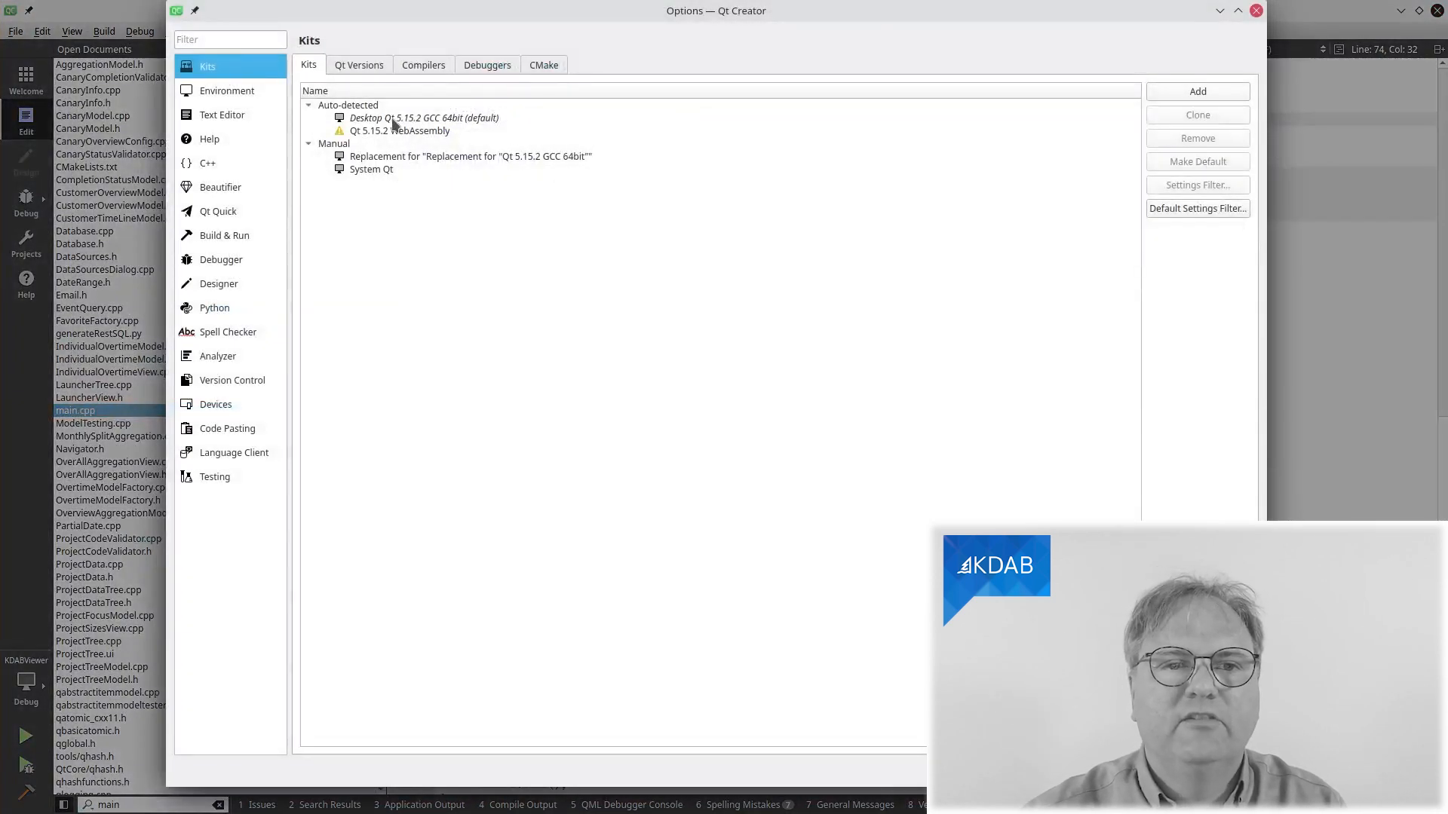
Select the Desktop Qt 5.15.2 GCC 64bit kit and list its GCC and Clang C compilers
click(423, 117)
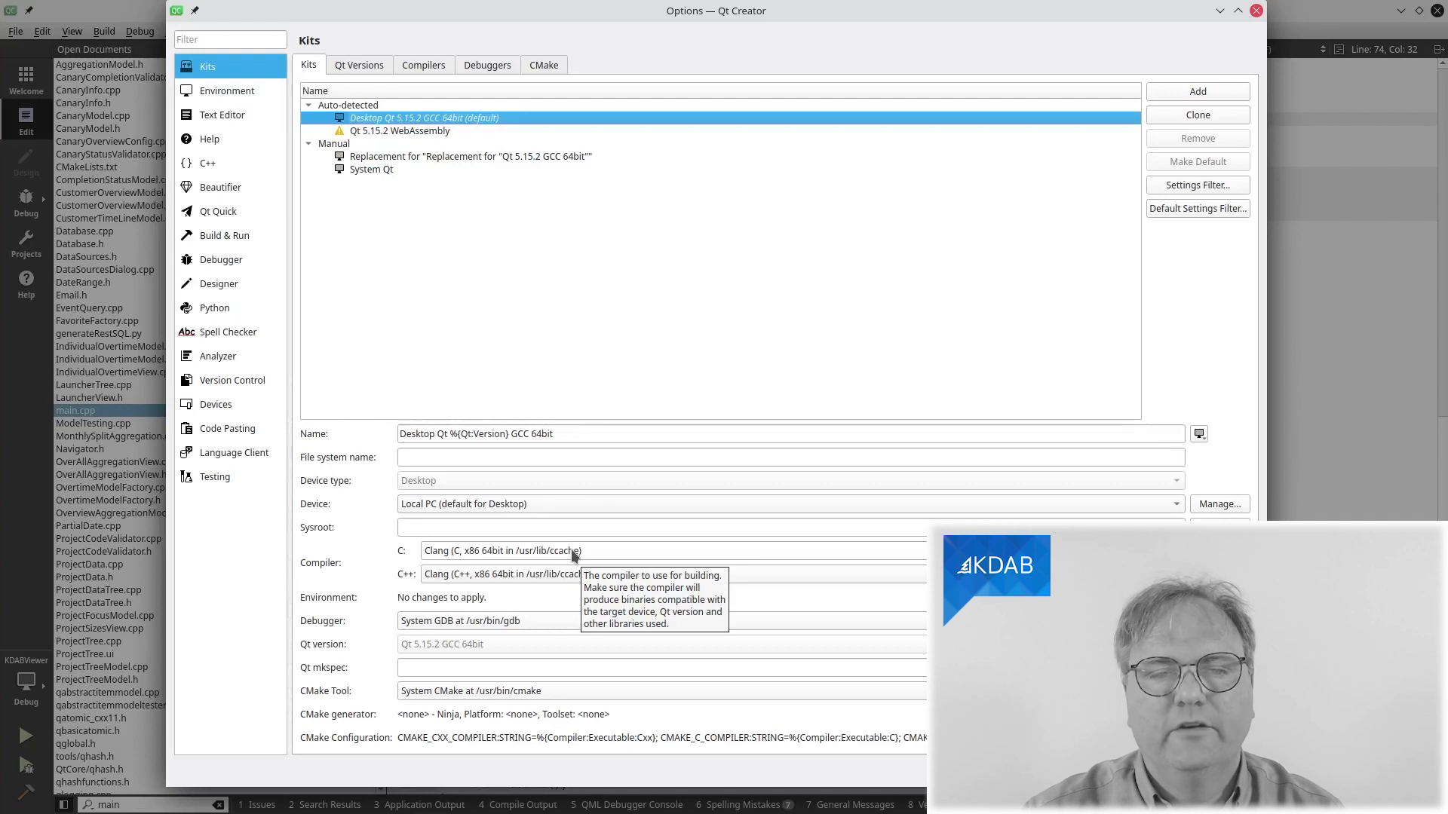
click(503, 551)
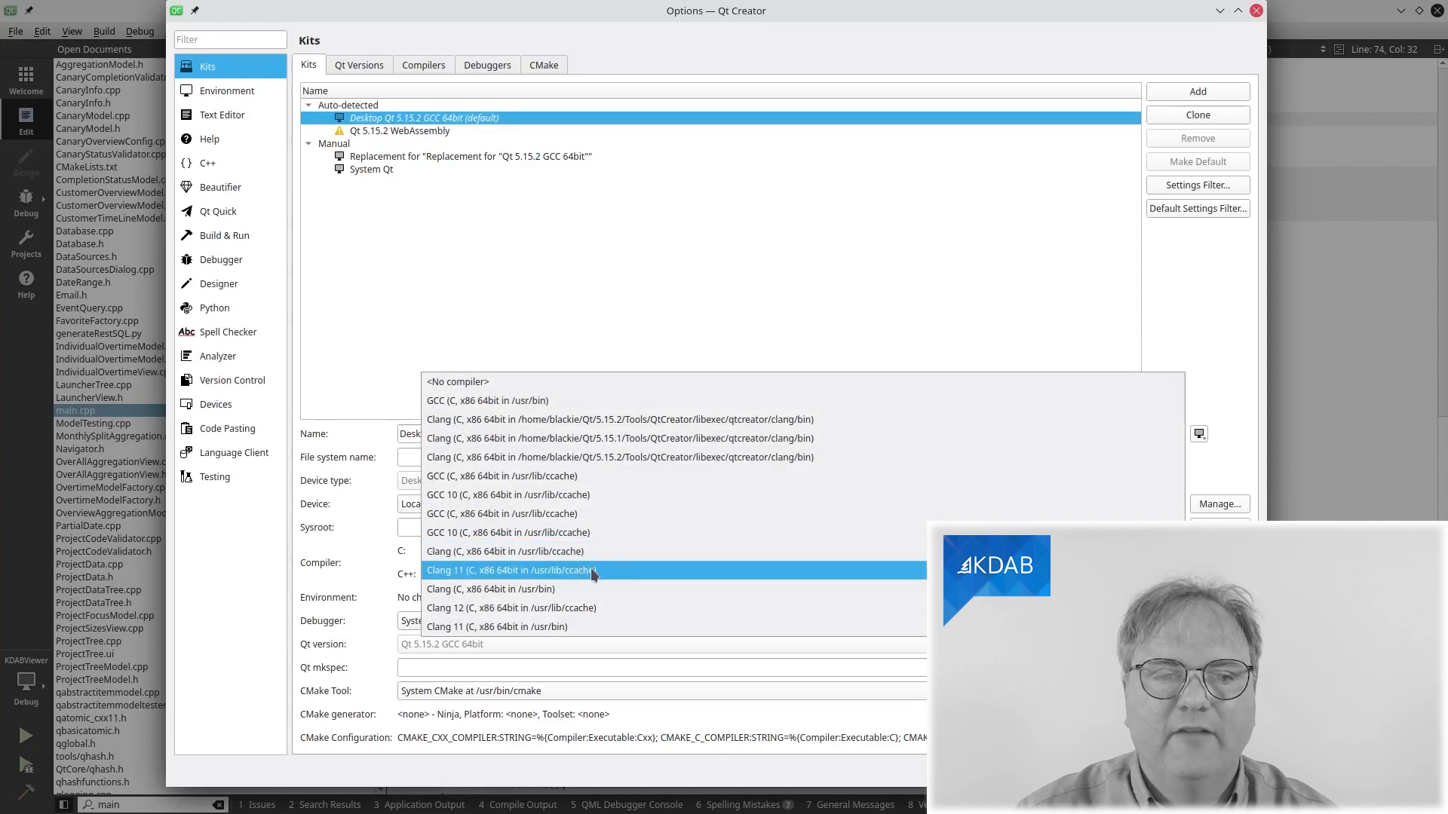
mouse_move(679, 514)
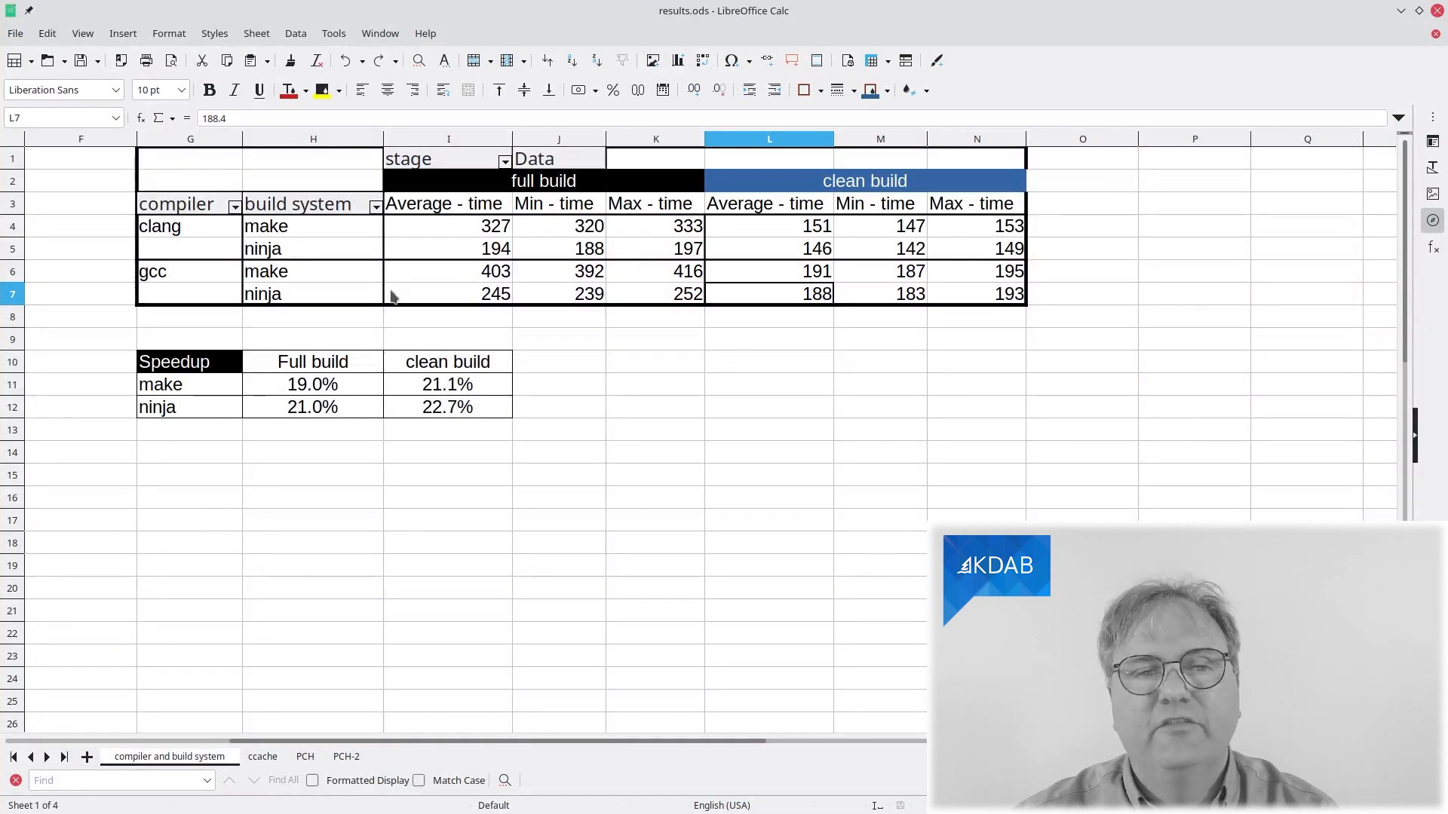
mouse_move(452, 272)
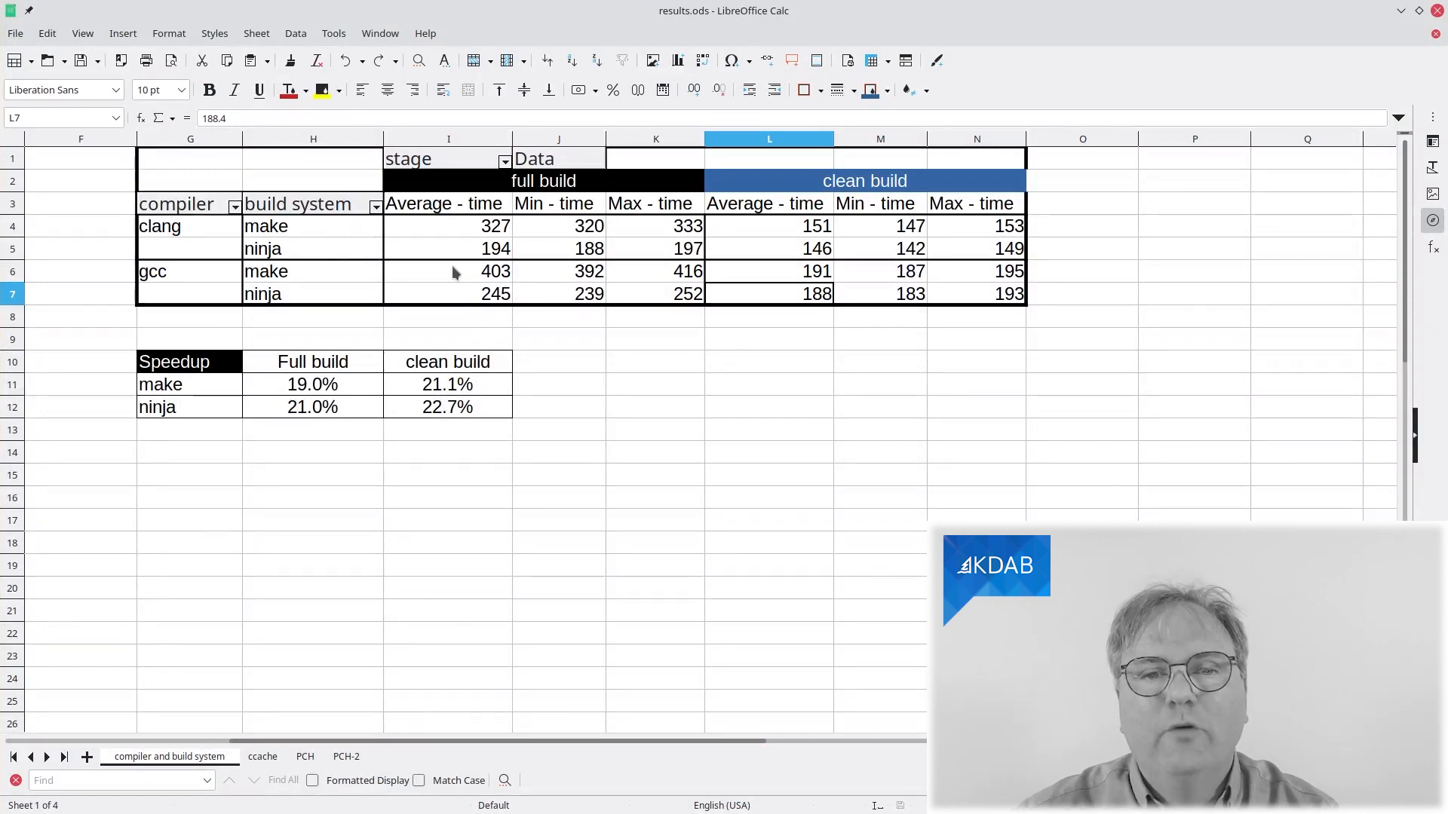
mouse_move(490, 279)
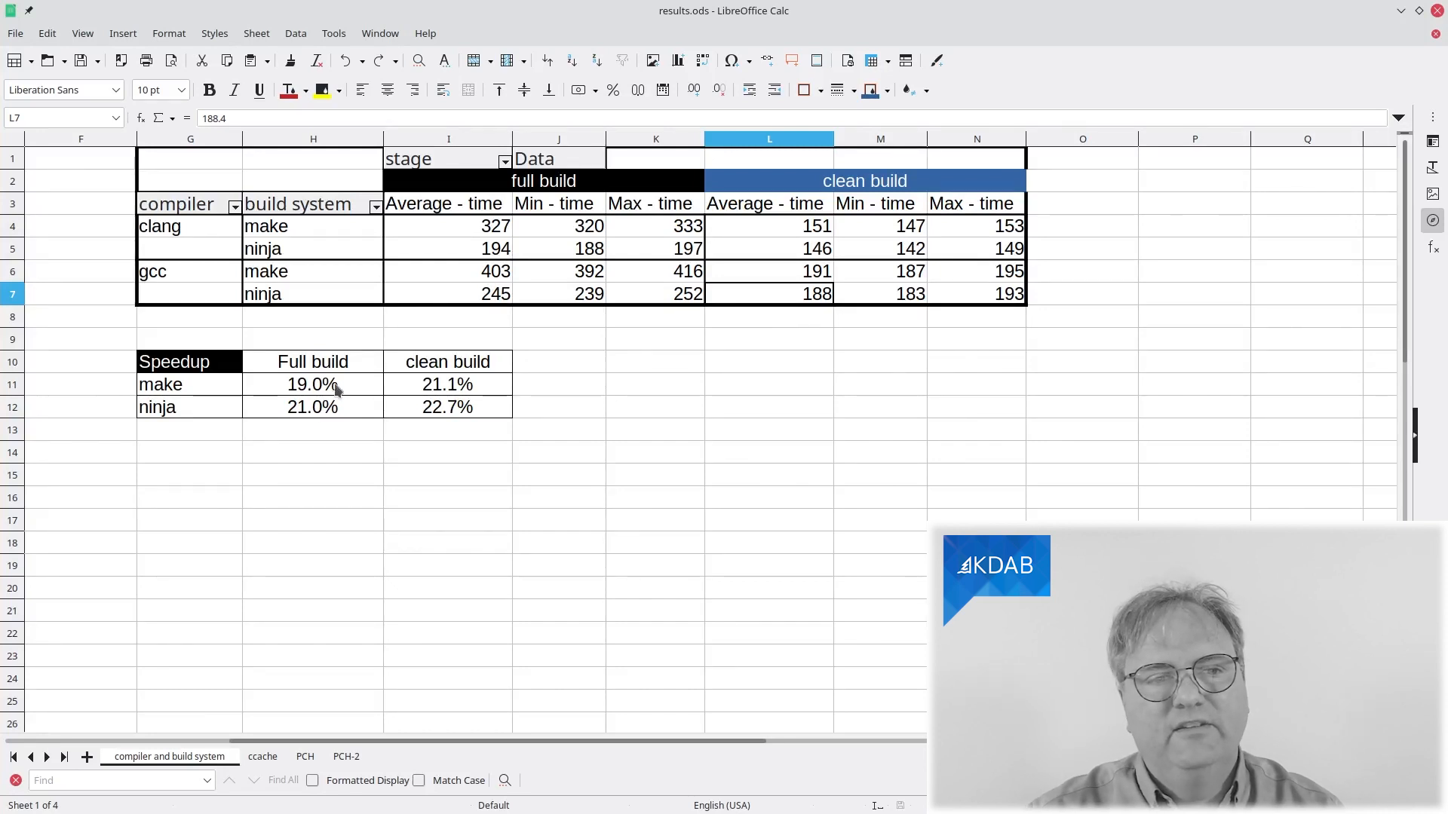
mouse_move(461, 466)
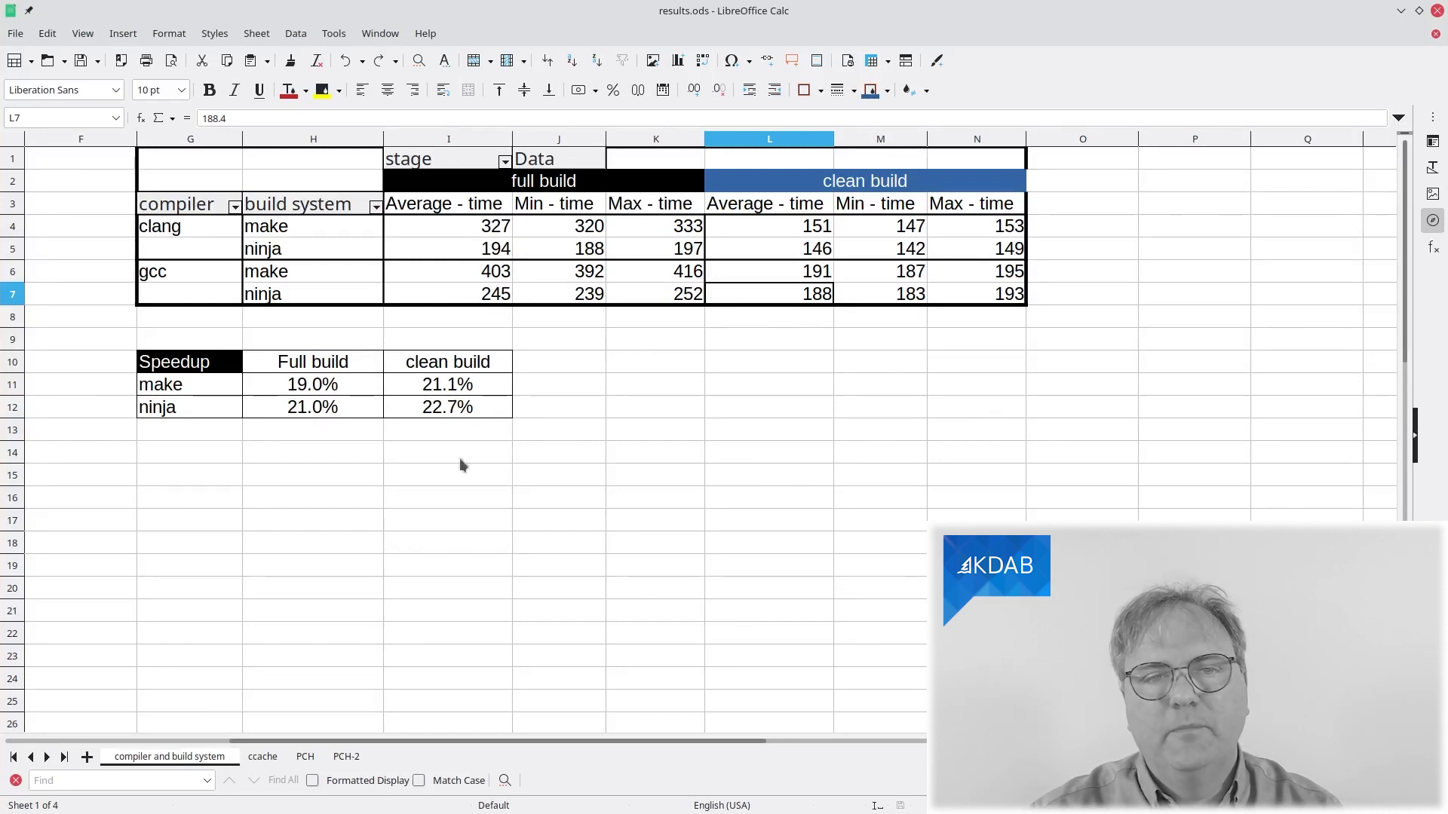
mouse_move(521, 468)
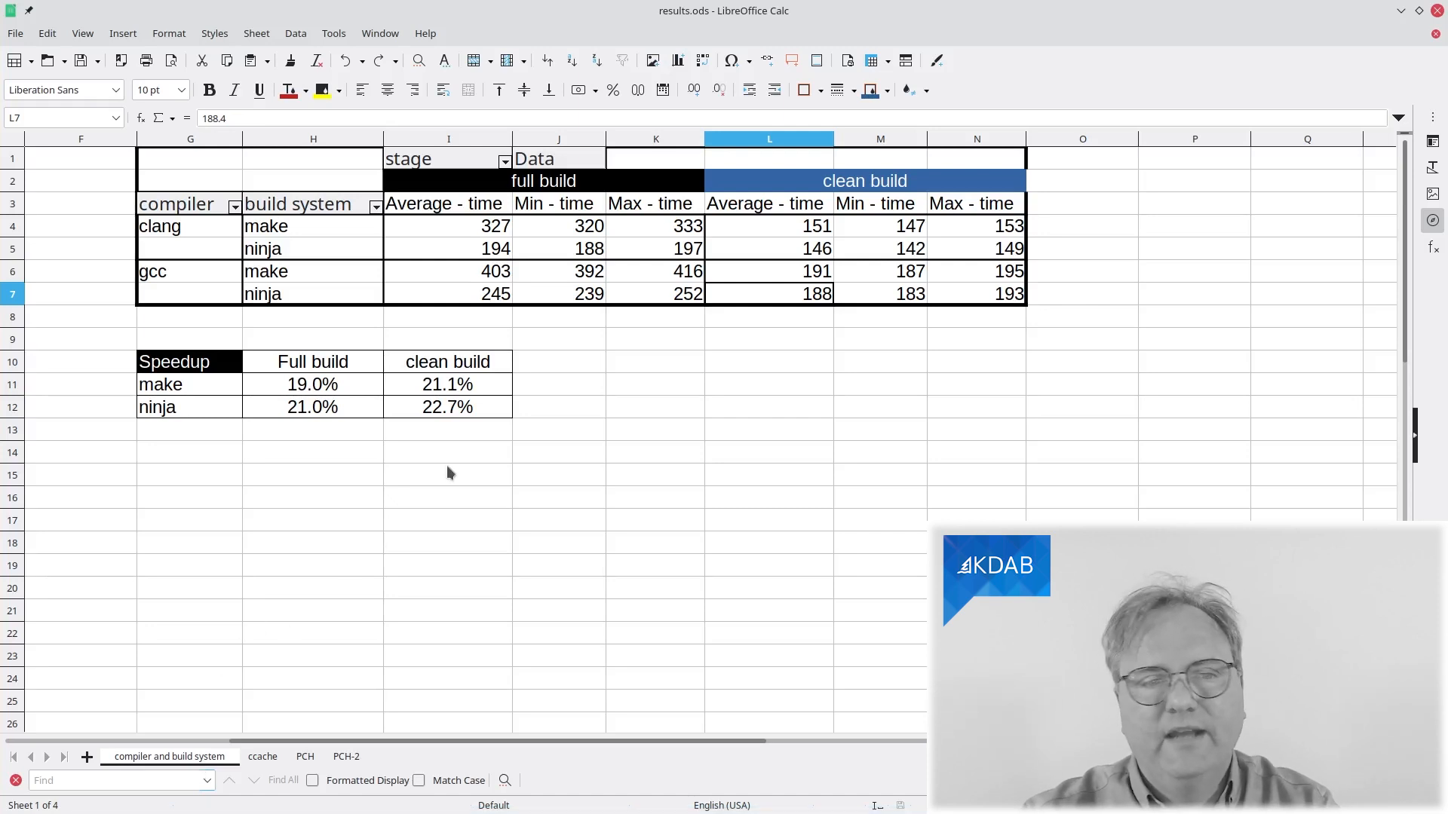
Show the ccache sheet comparing average build times with and without ccache
click(263, 756)
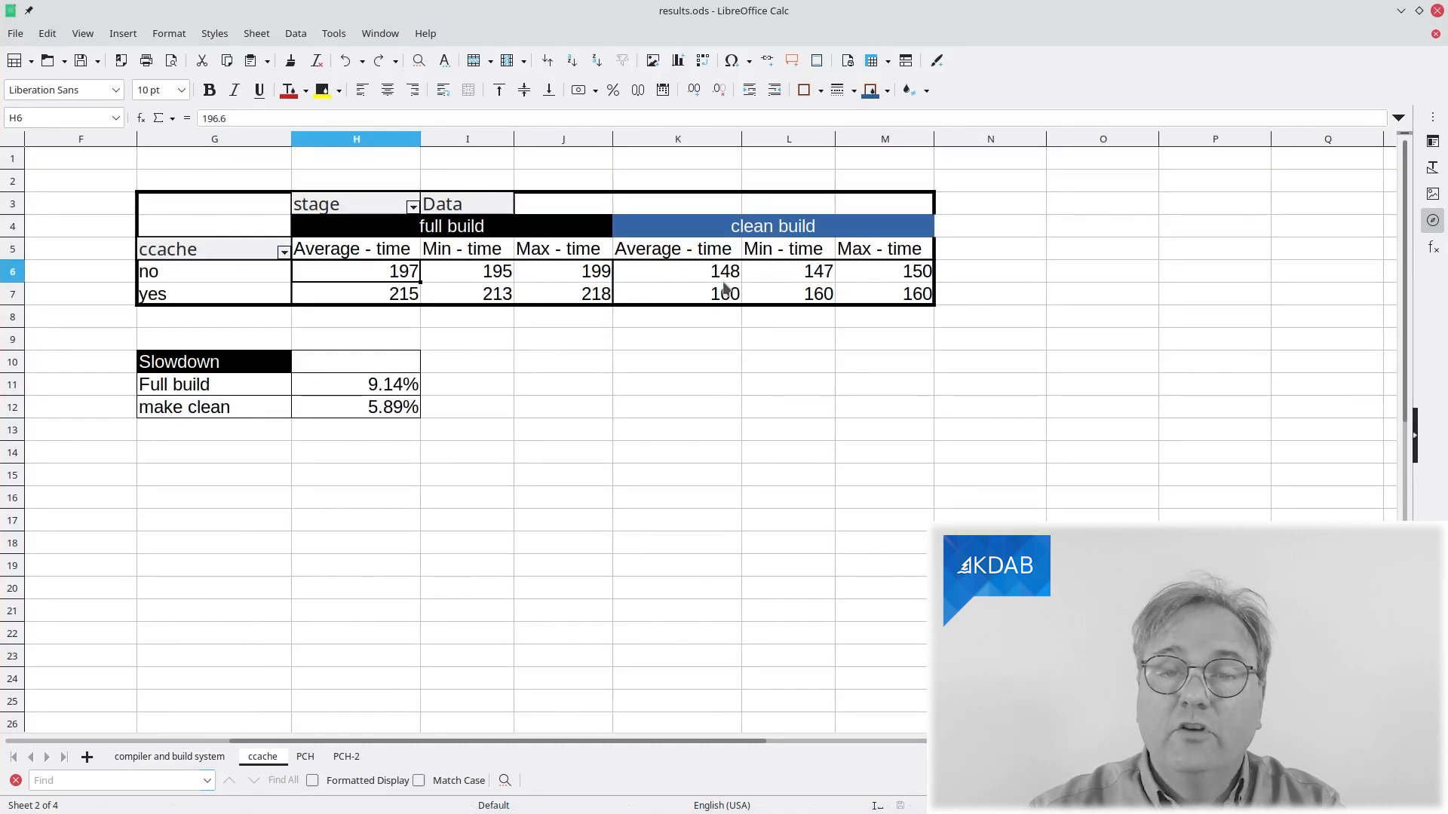
mouse_move(720, 294)
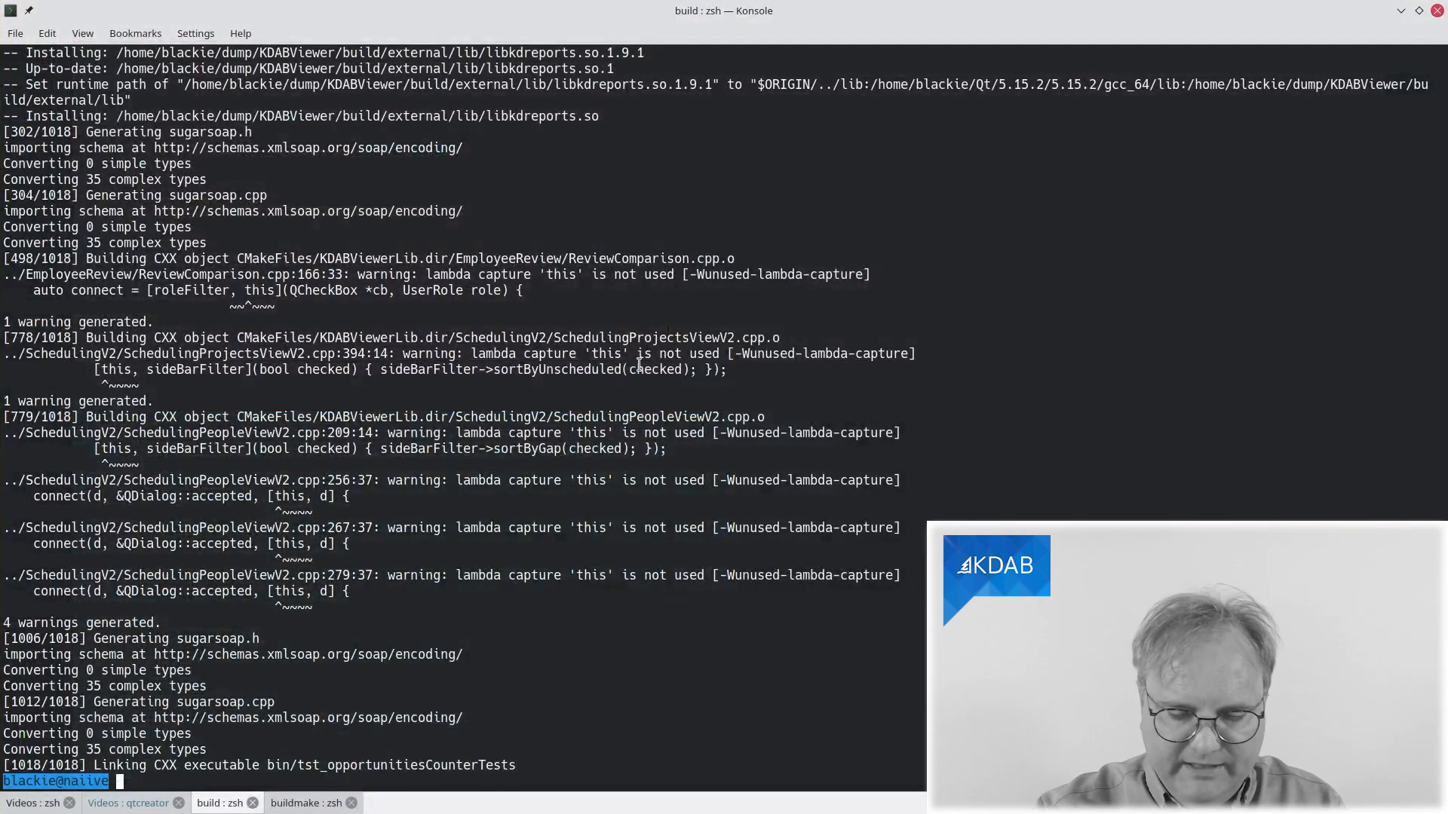
Run 'ninja clean' in Konsole to remove the build output
text(ninja clean)
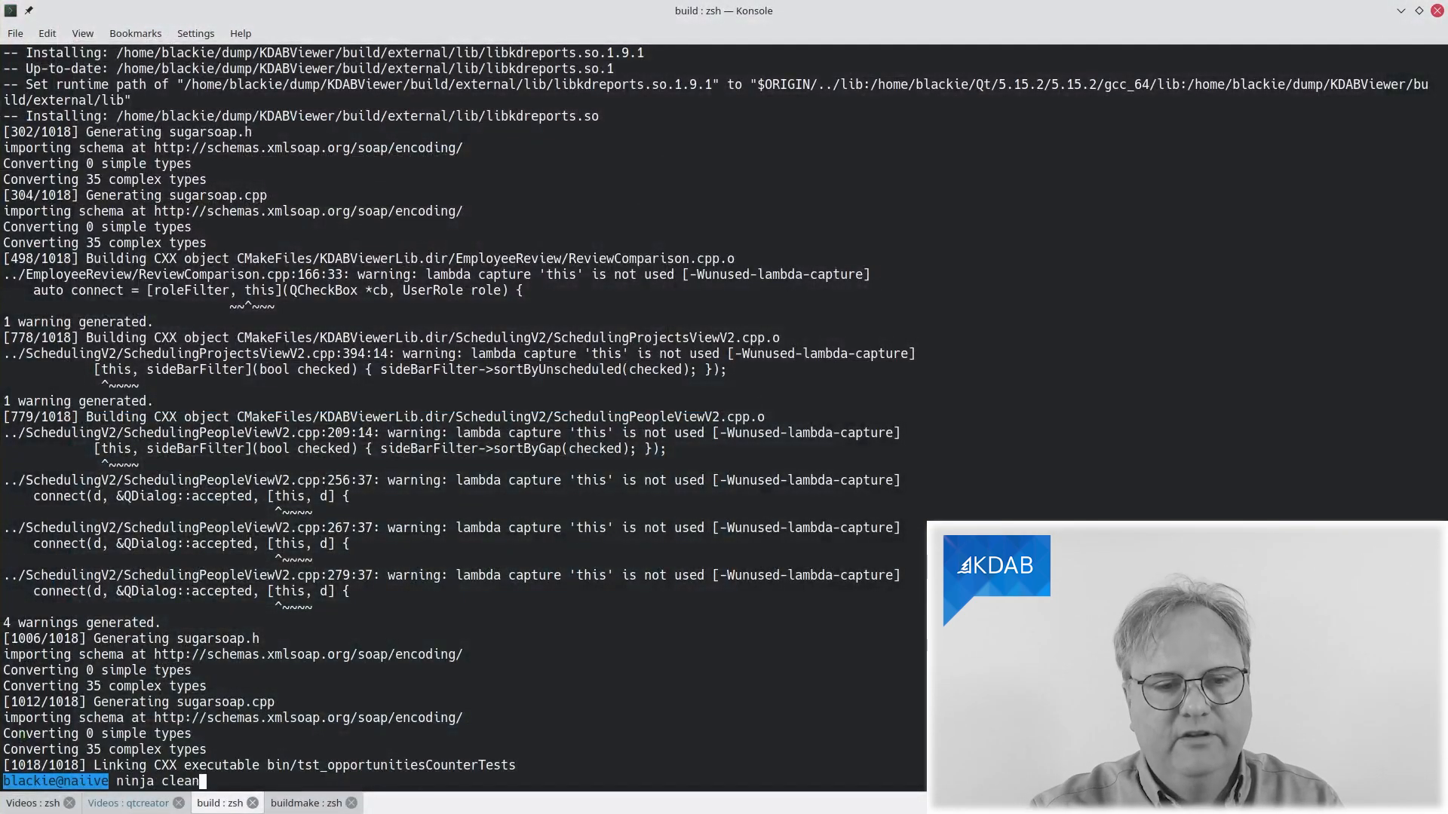
key(Return)
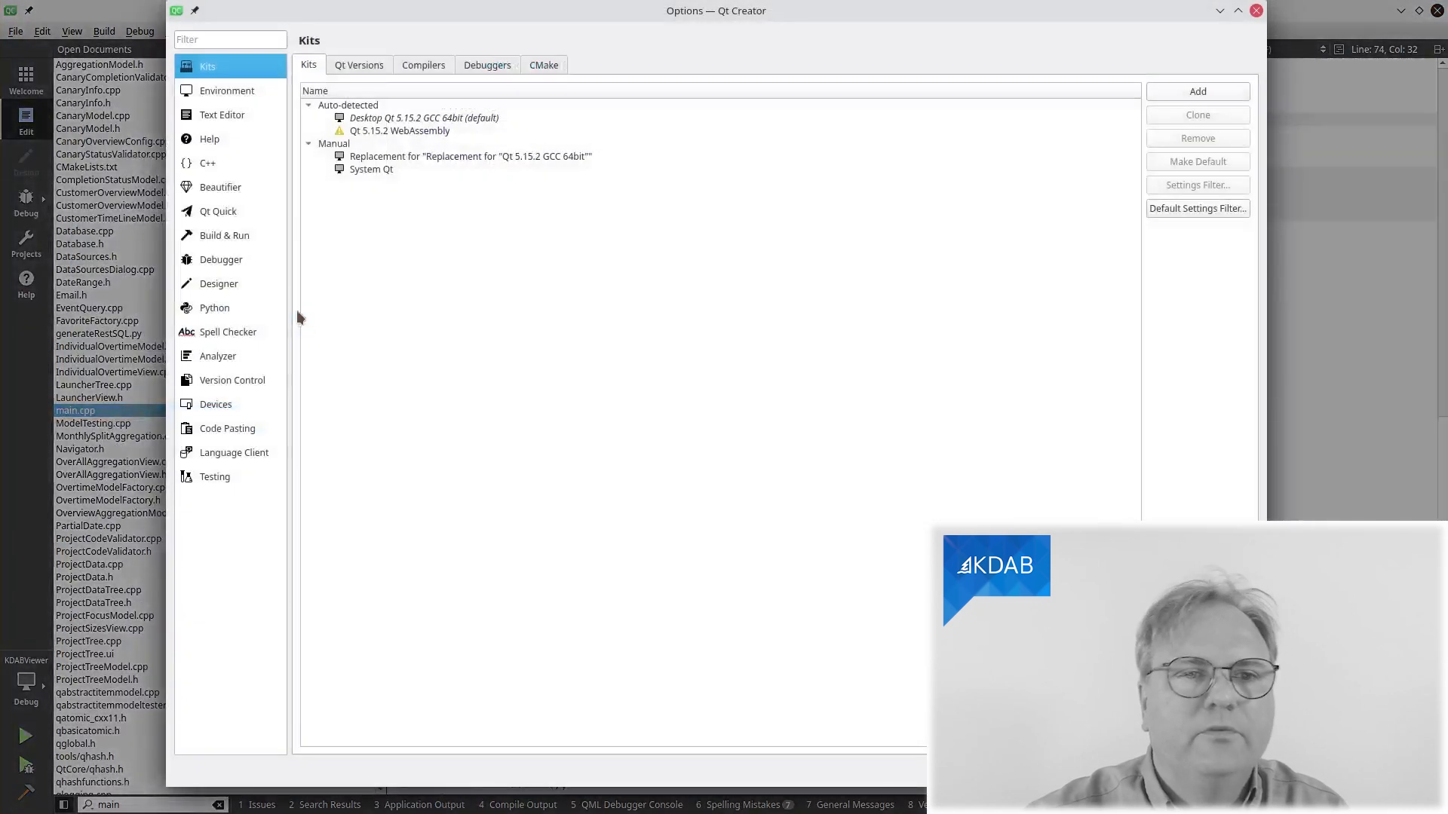
click(423, 118)
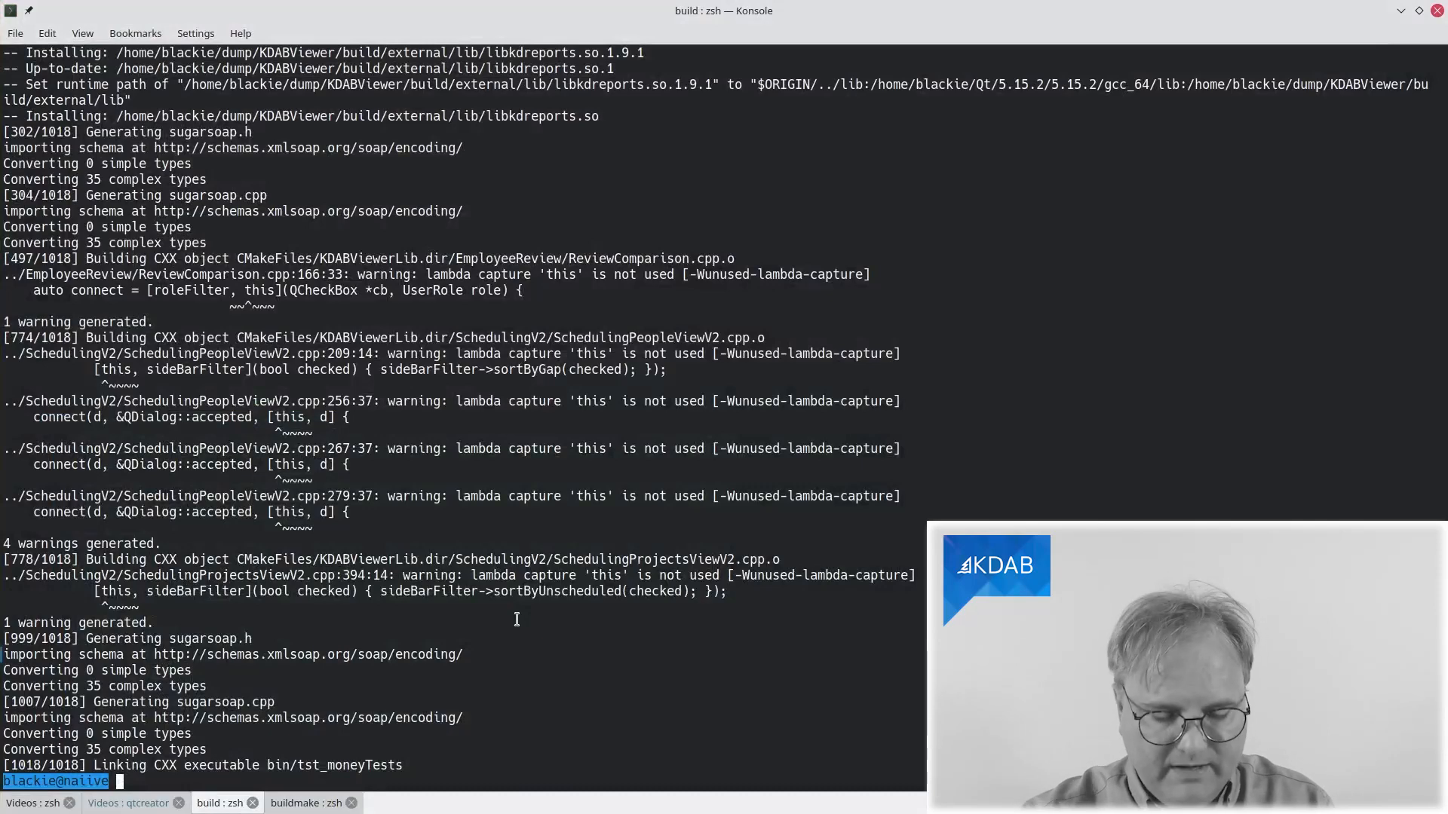
Type 'ccache' at the Konsole prompt after the 1018-target rebuild
text(ccache)
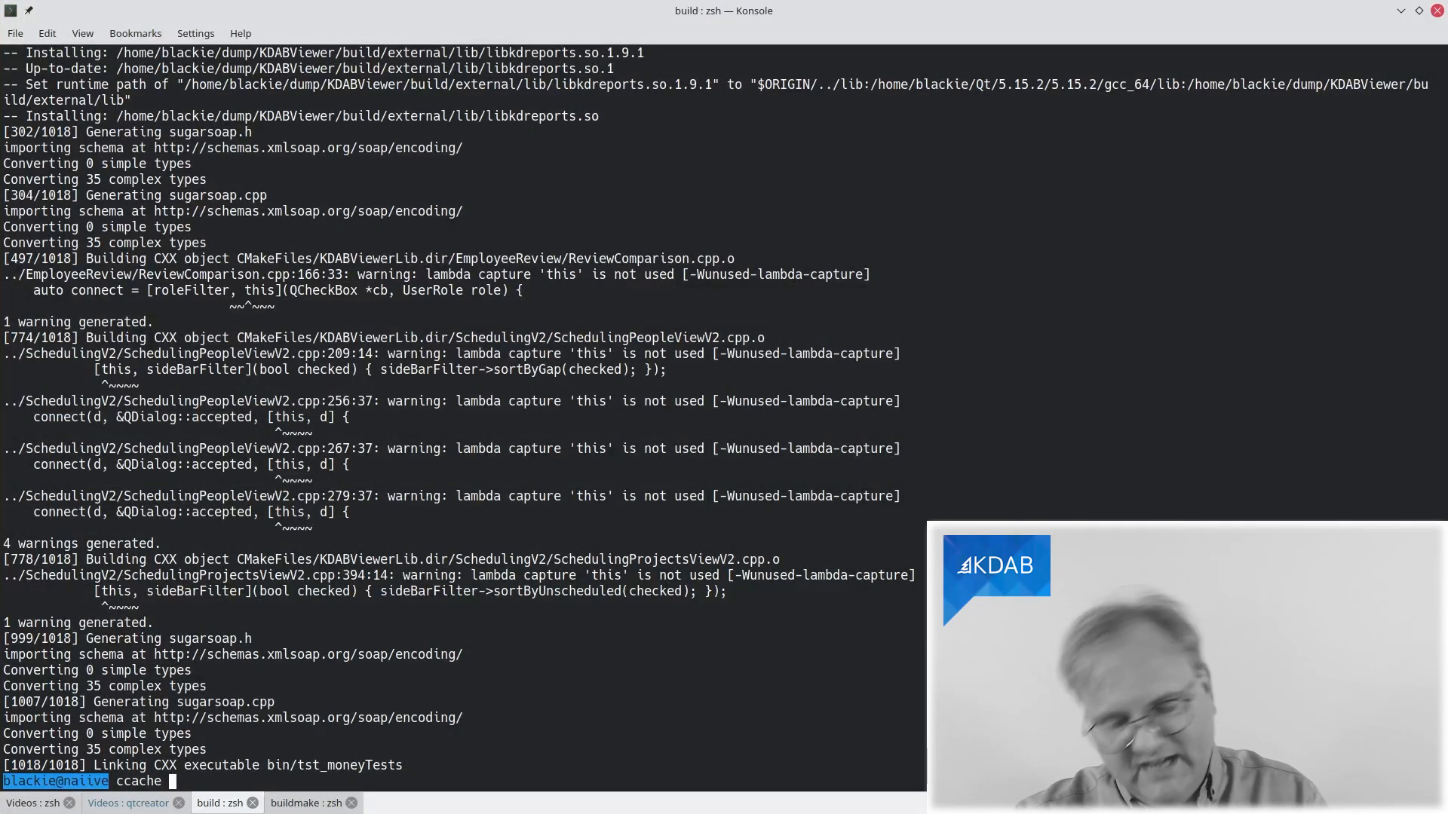